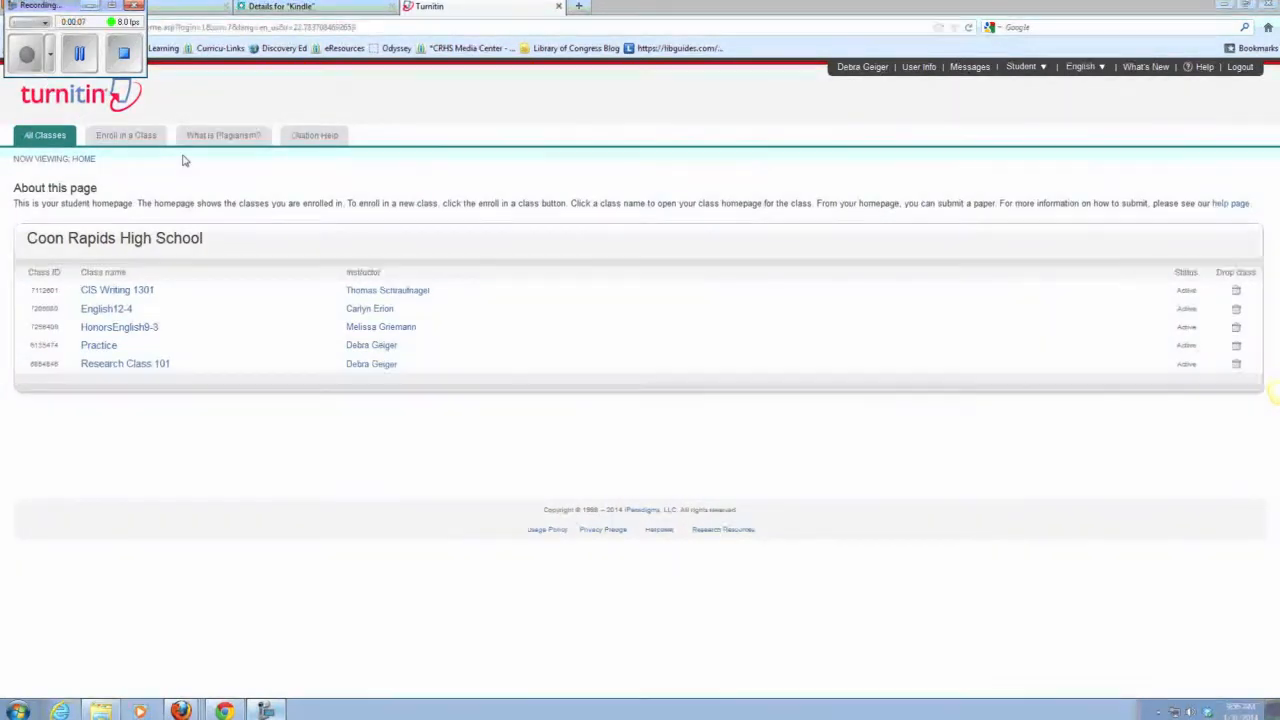
mouse_move(186, 169)
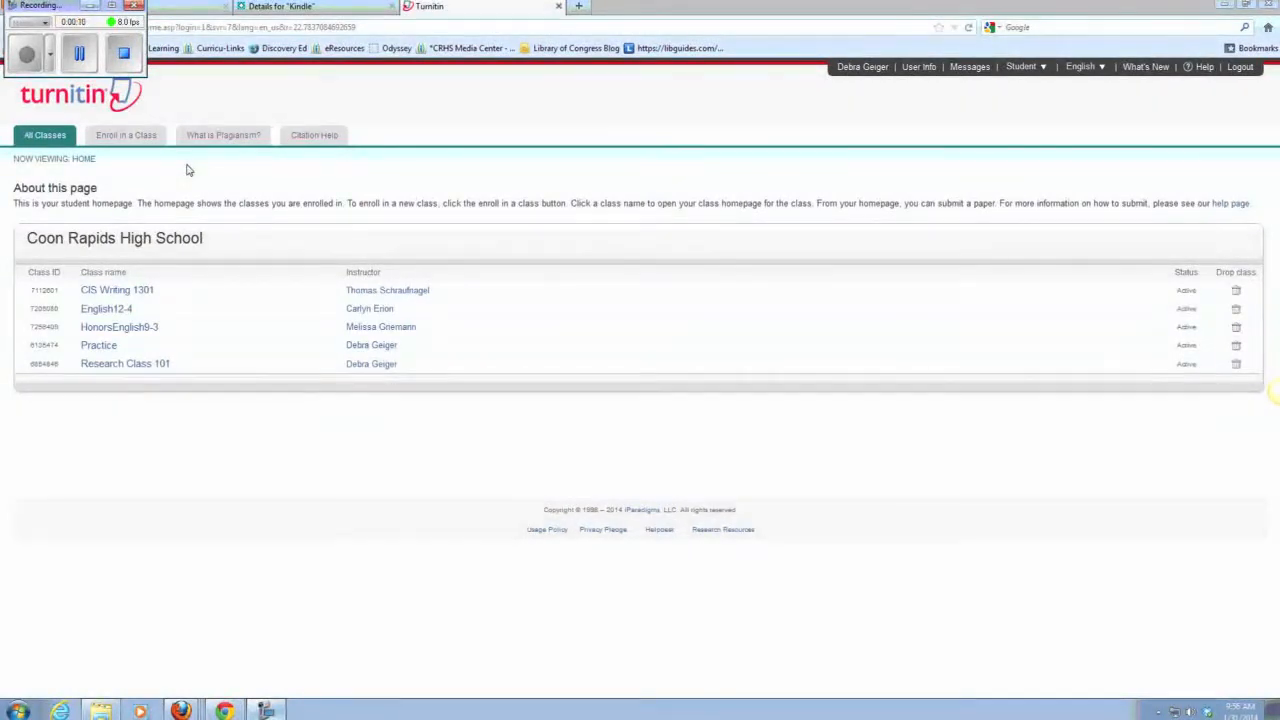
mouse_move(170, 170)
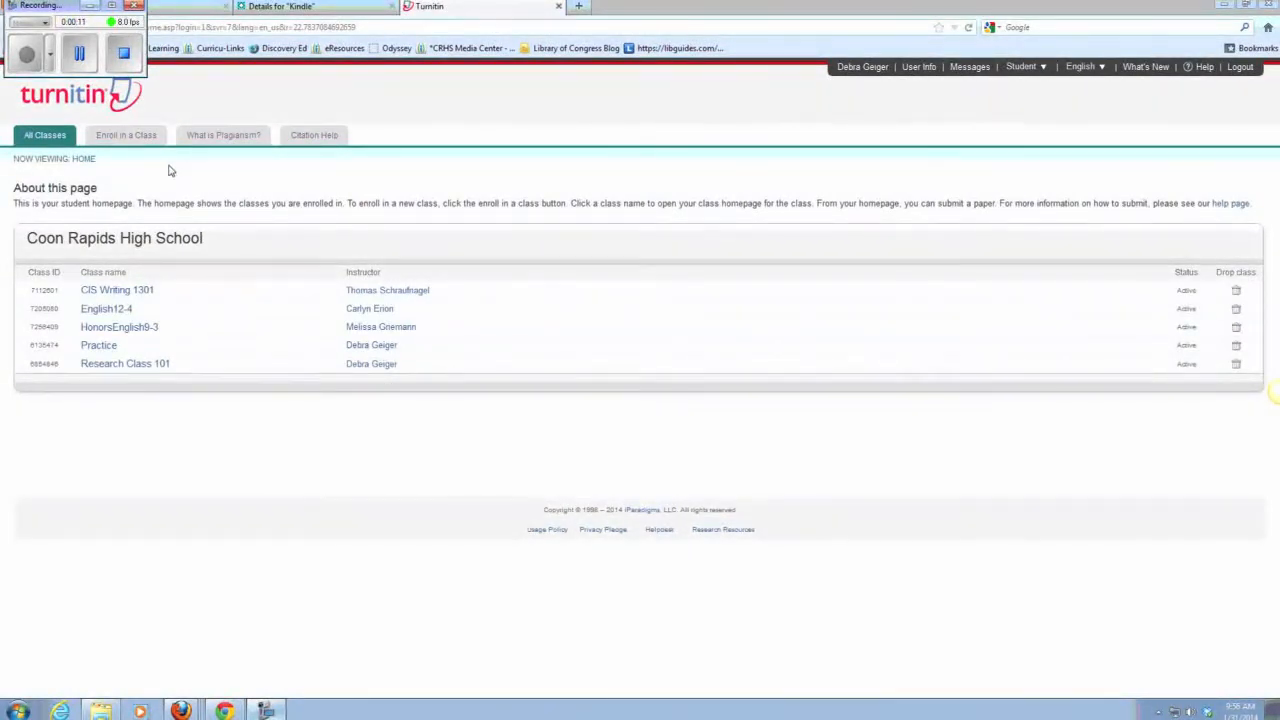
mouse_move(122, 181)
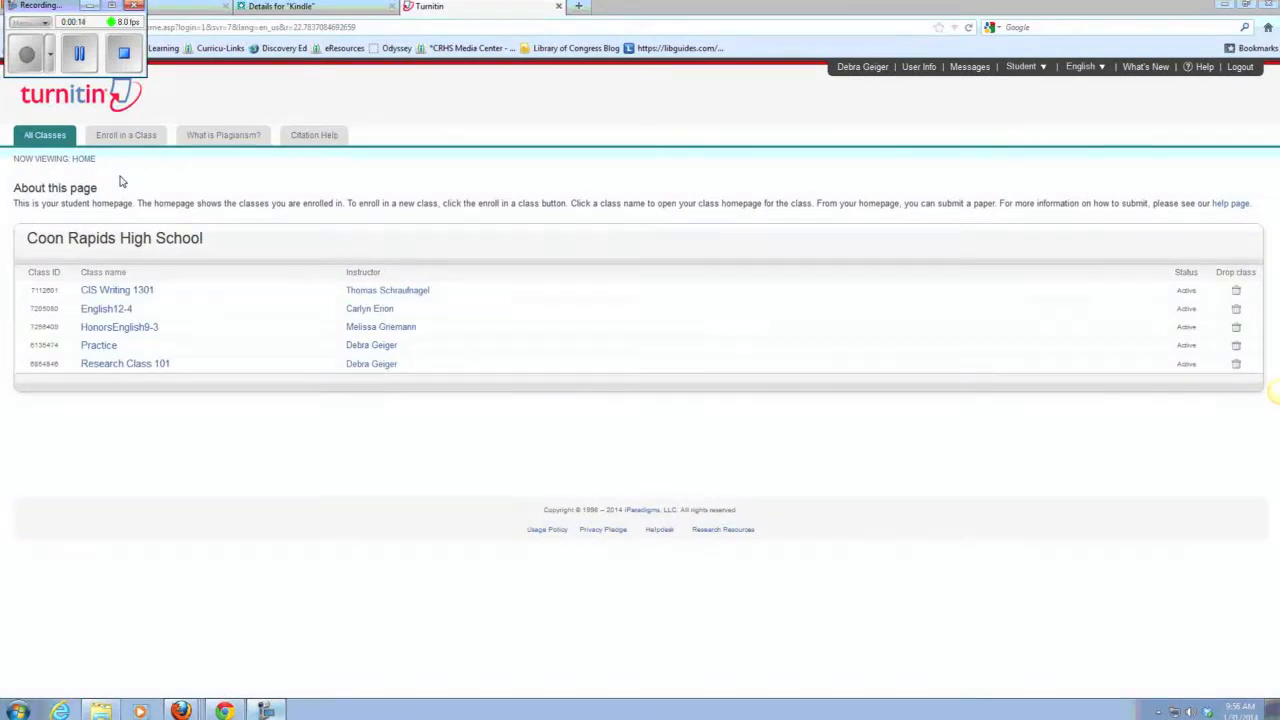
mouse_move(77, 175)
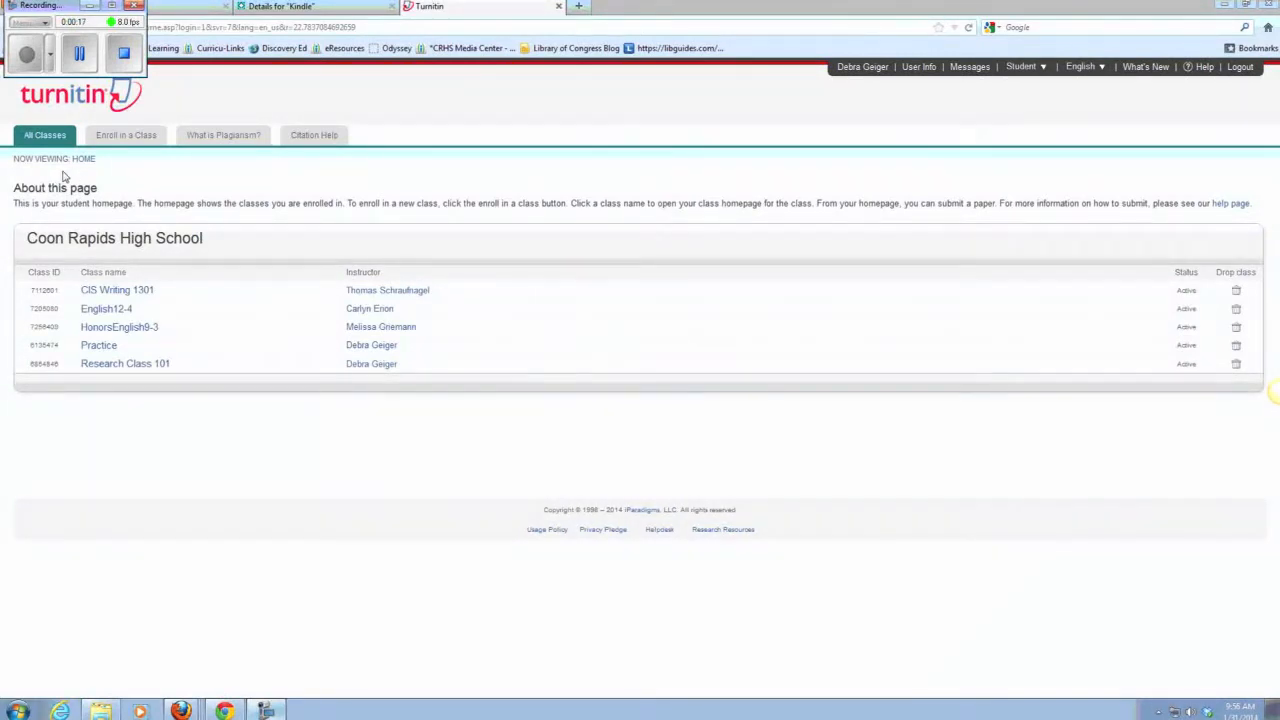
mouse_move(199, 194)
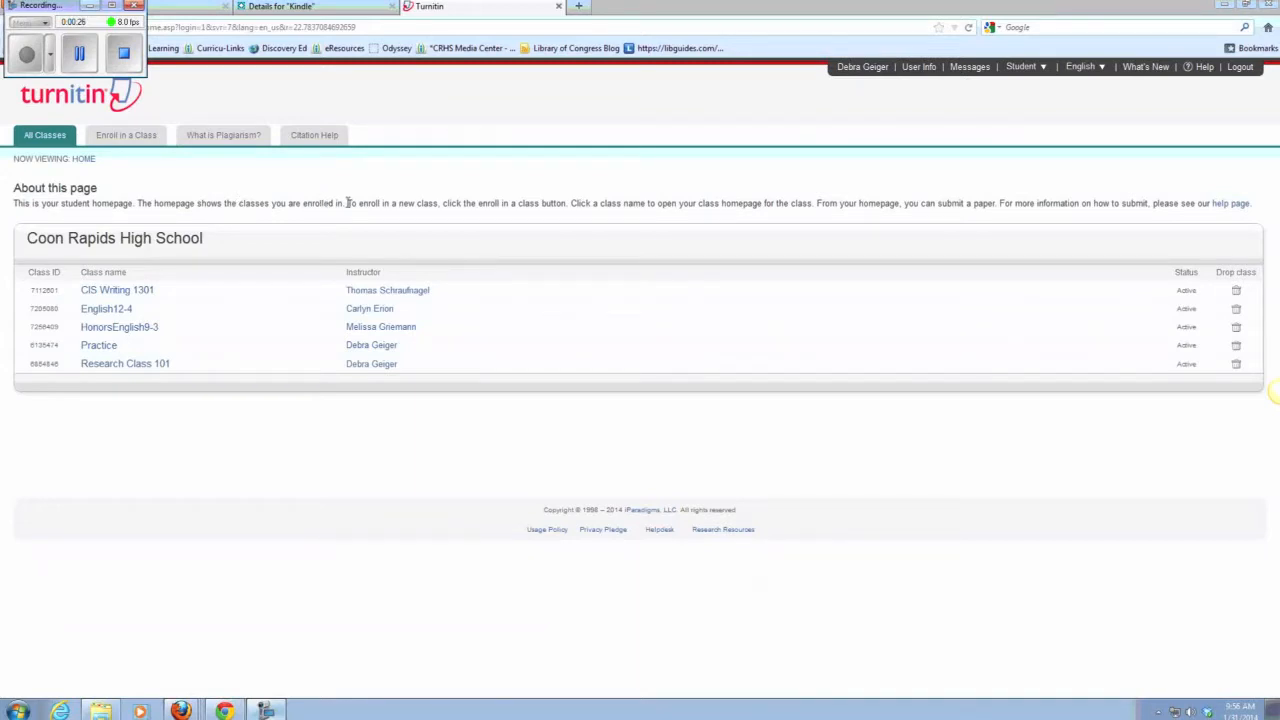
mouse_move(256, 202)
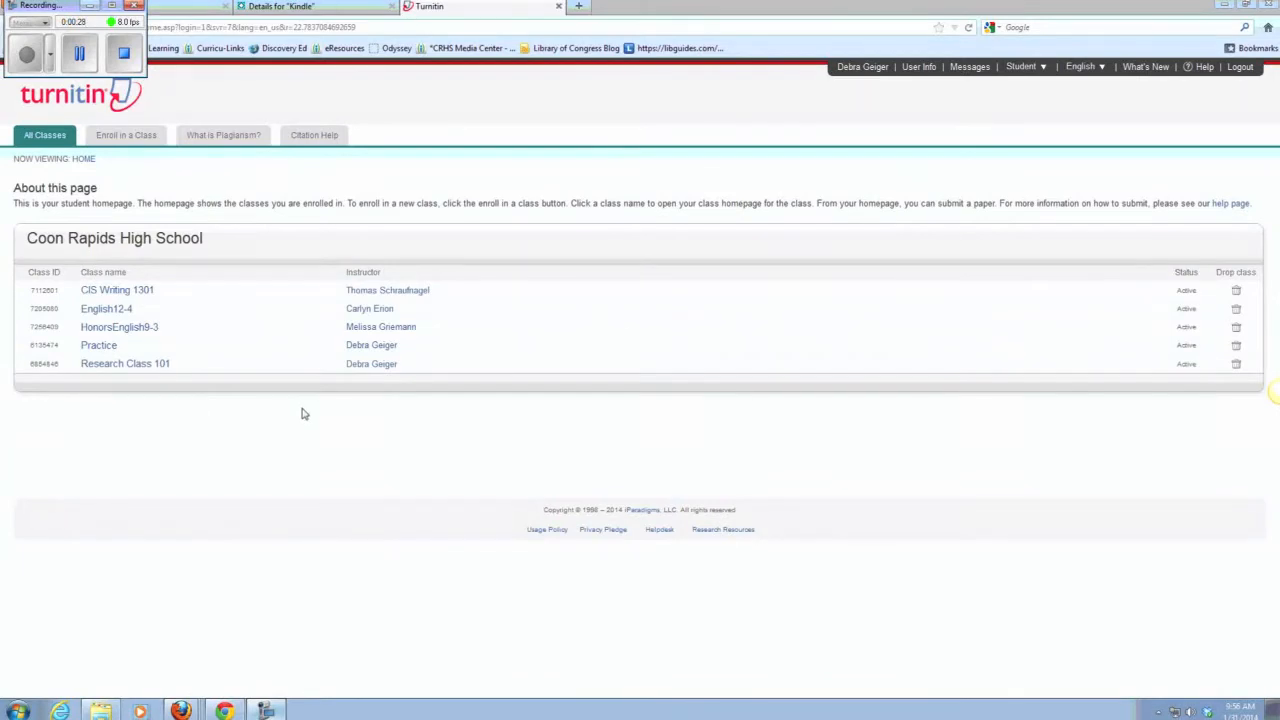
mouse_move(300, 305)
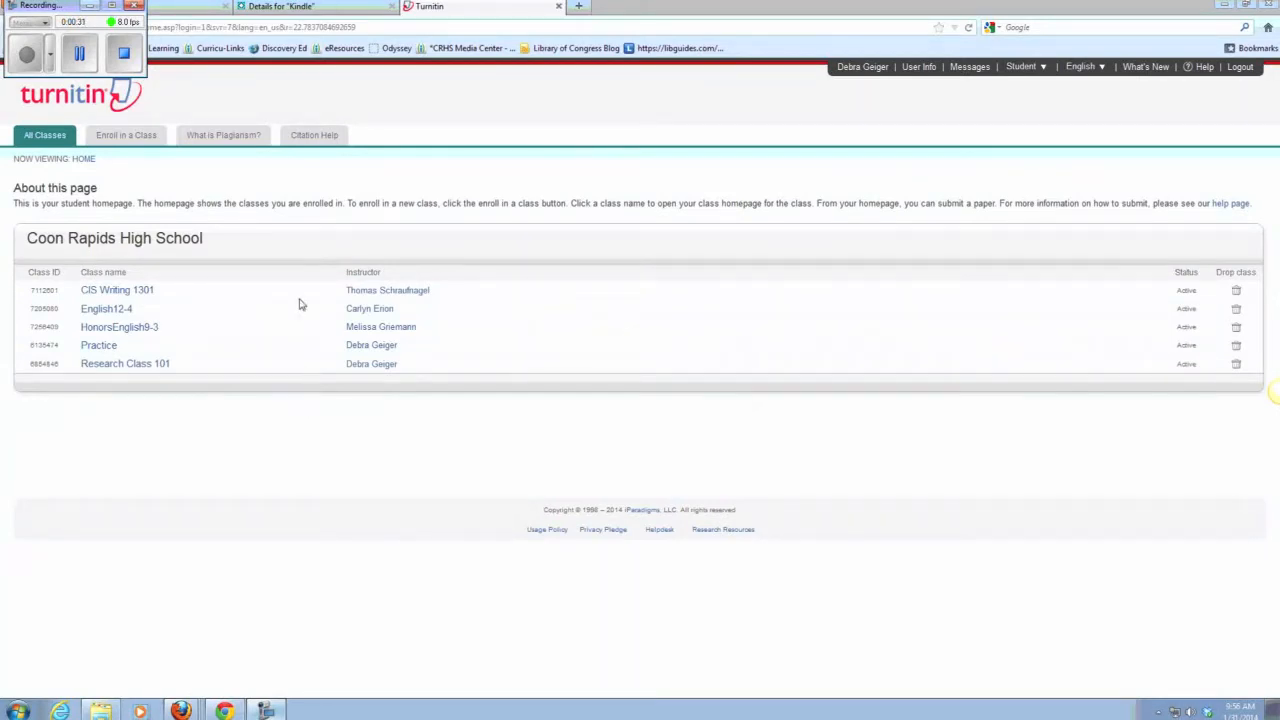
mouse_move(109, 433)
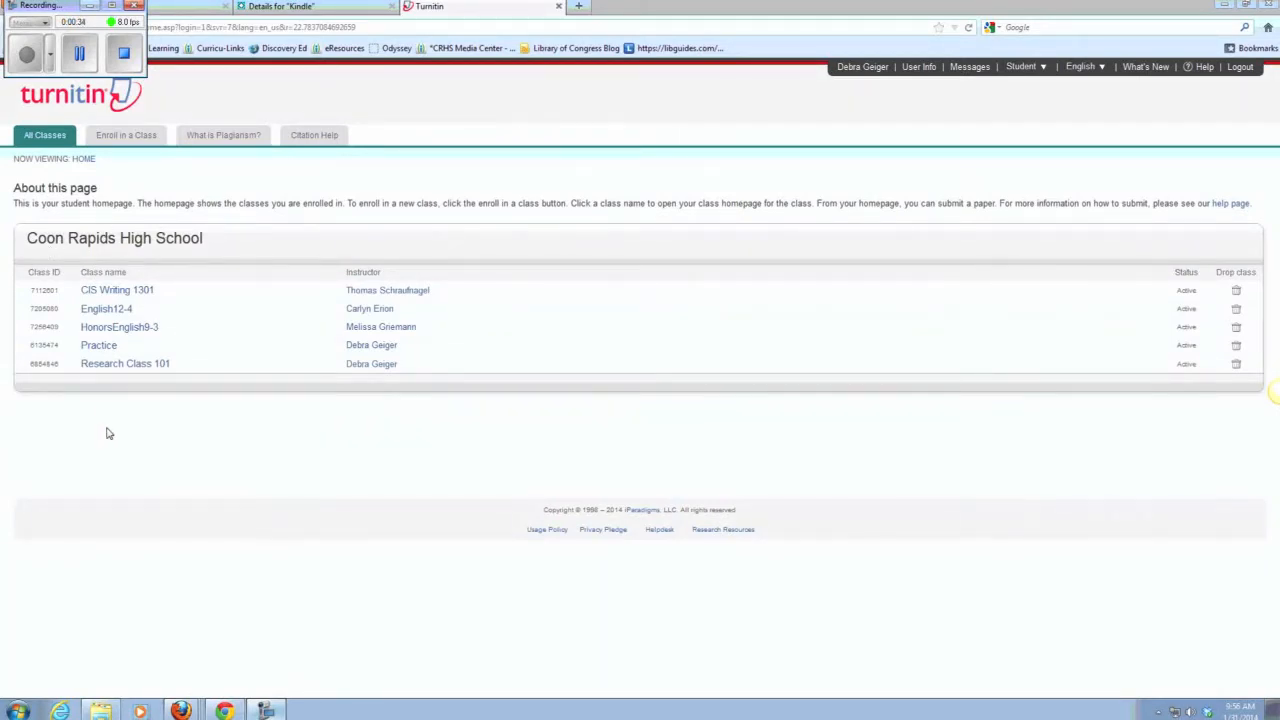
mouse_move(143, 392)
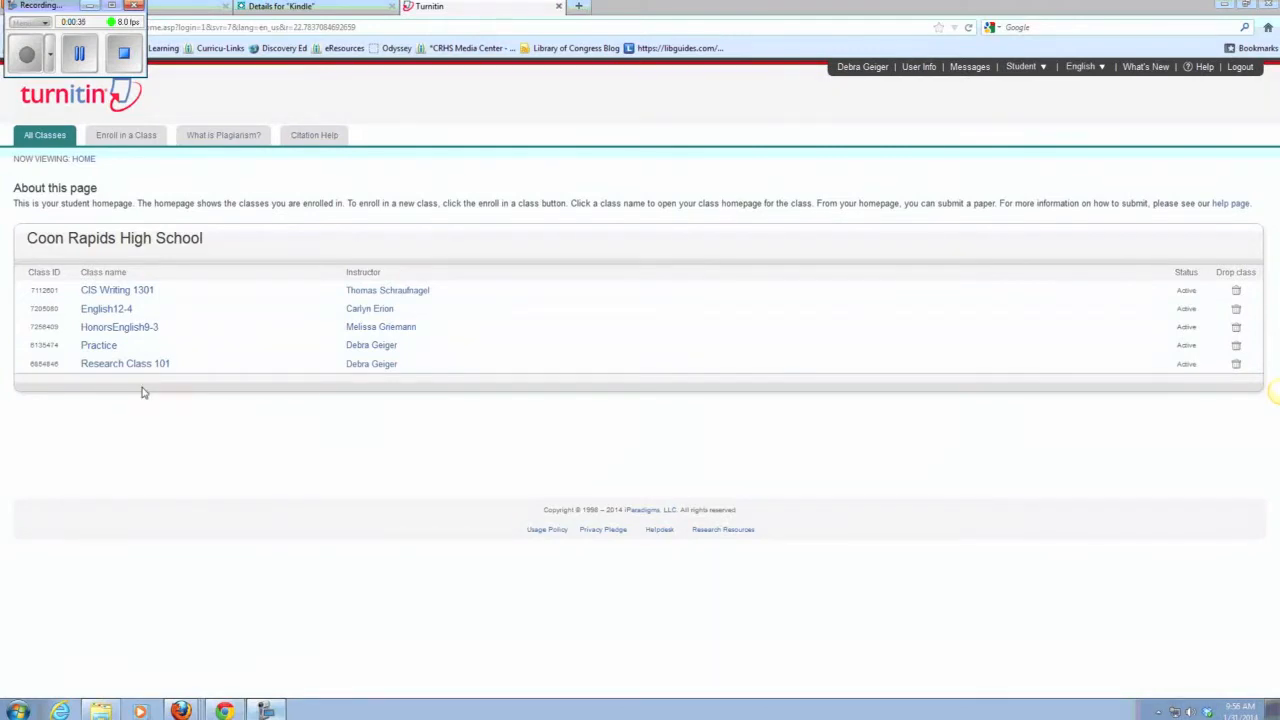
mouse_move(125, 363)
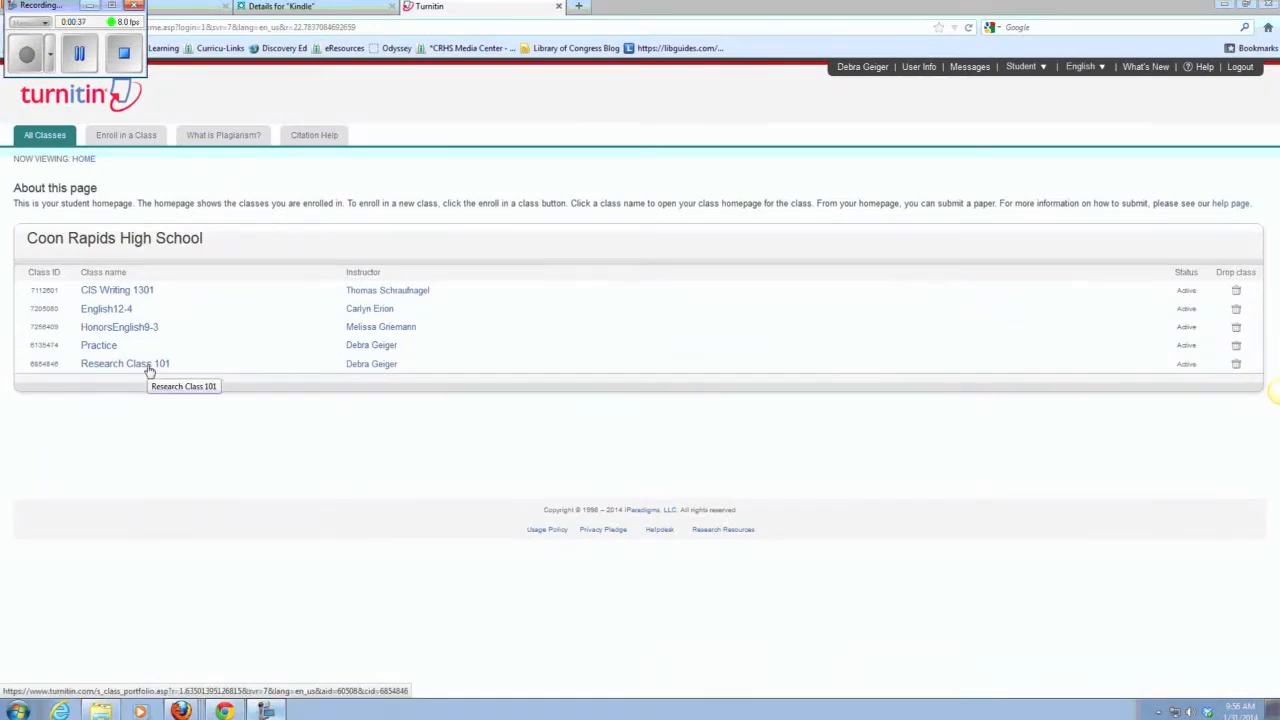
Go to the Research Class 101 class page from the class list
click(124, 363)
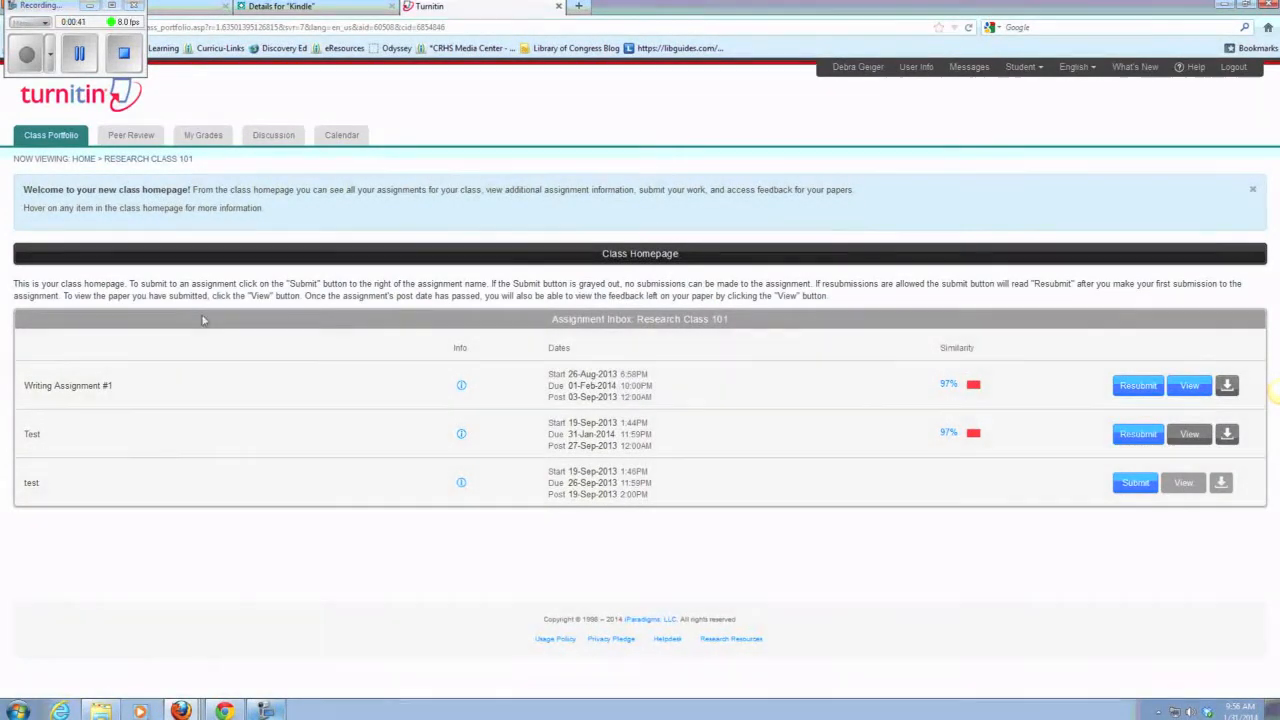
mouse_move(783, 456)
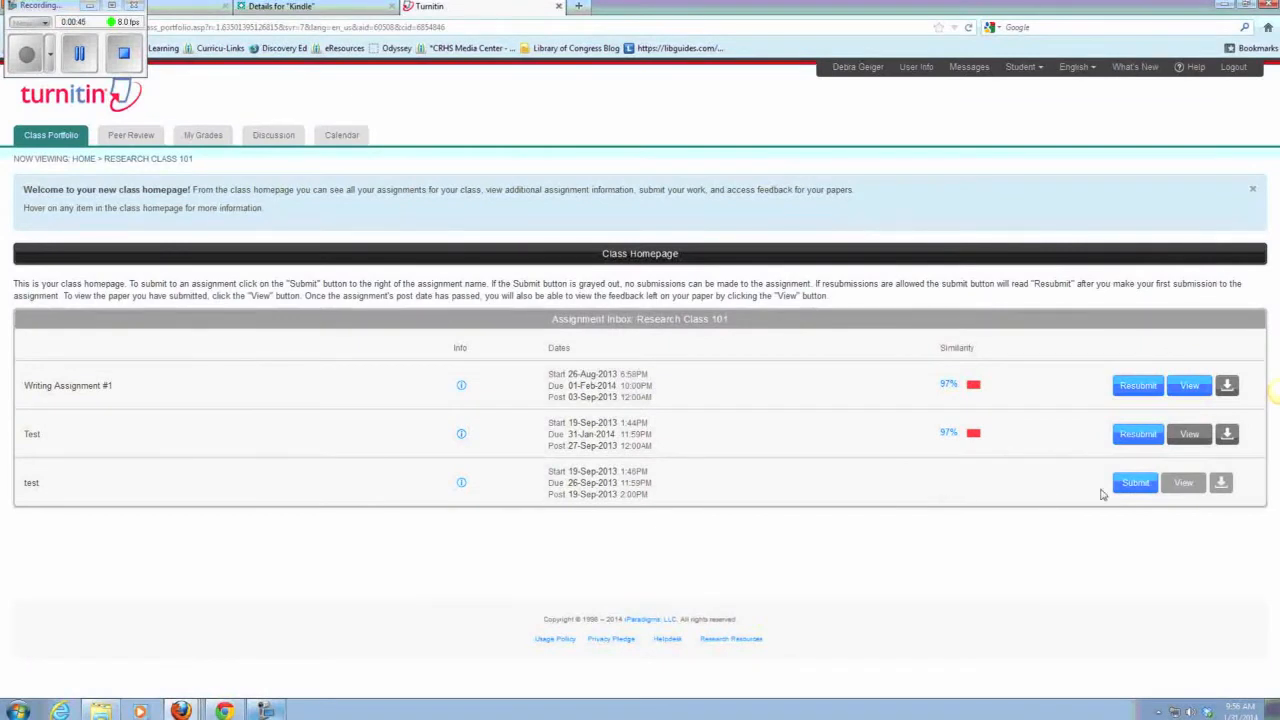
Begin a test-assignment submission titled 'Writing Assignment #1' and bring up the Google Drive file chooser
click(1135, 482)
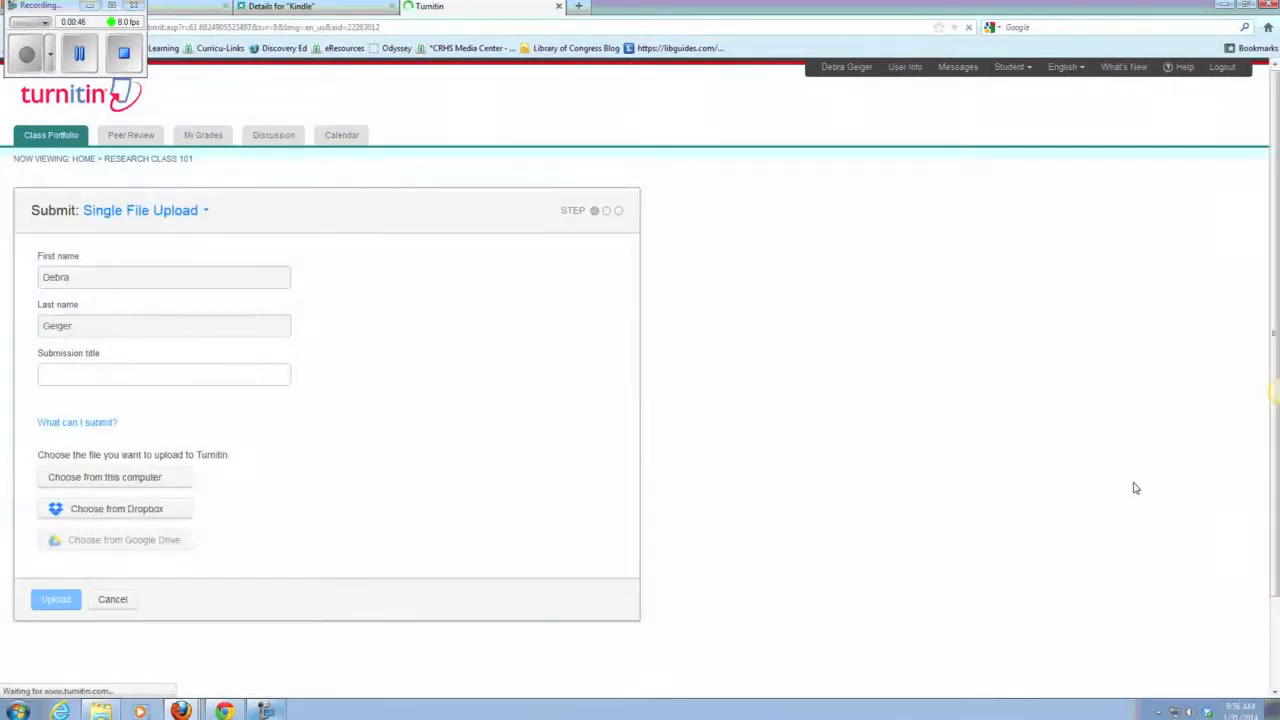
text(W)
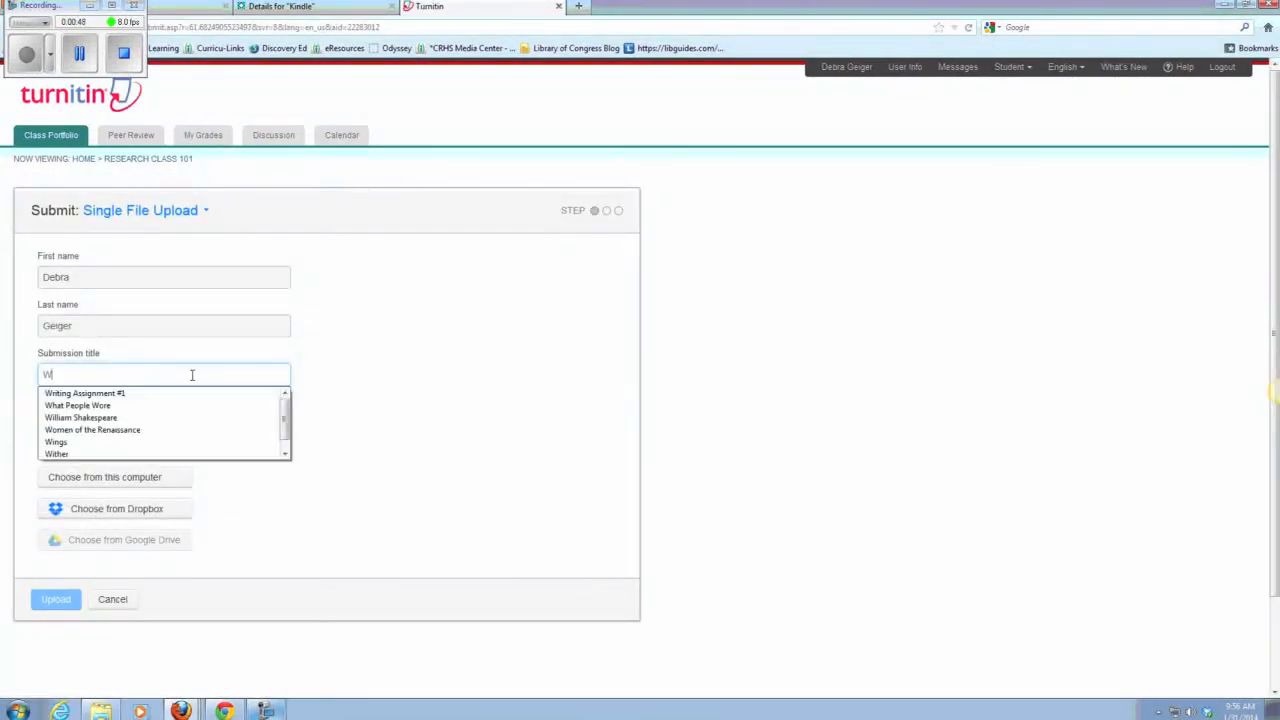
click(85, 392)
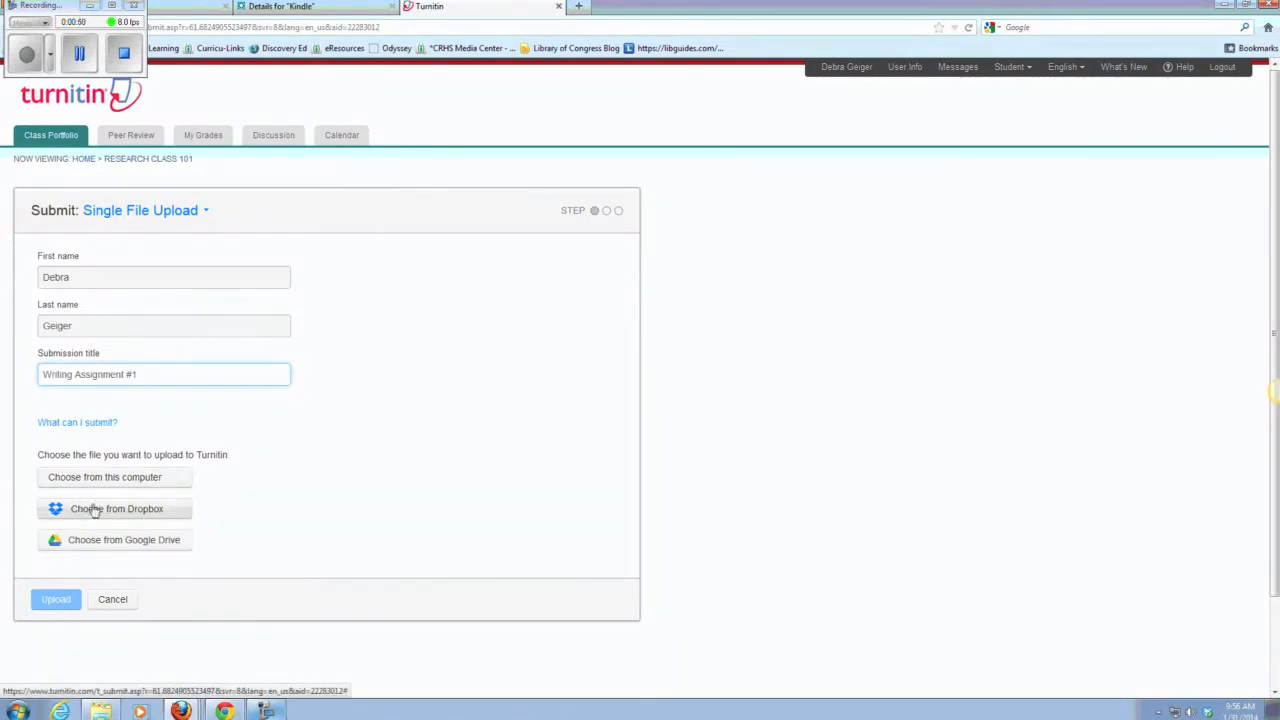
mouse_move(120, 551)
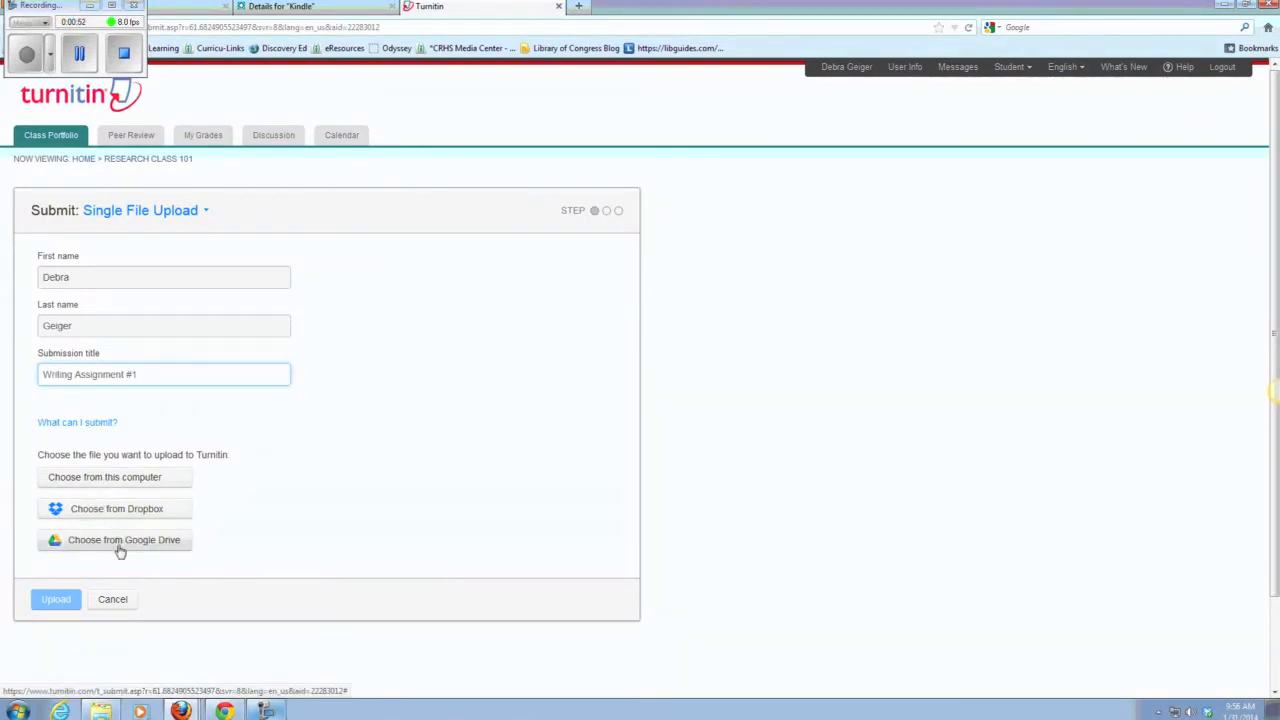
mouse_move(135, 548)
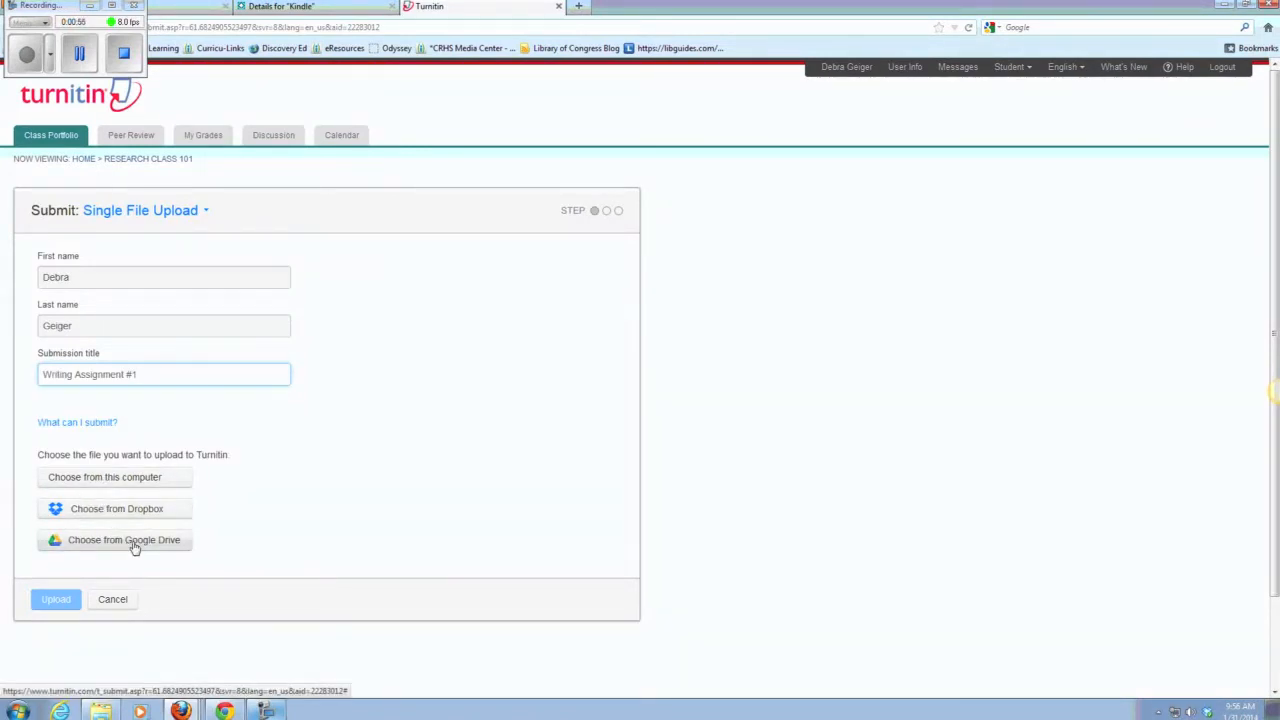
mouse_move(122, 545)
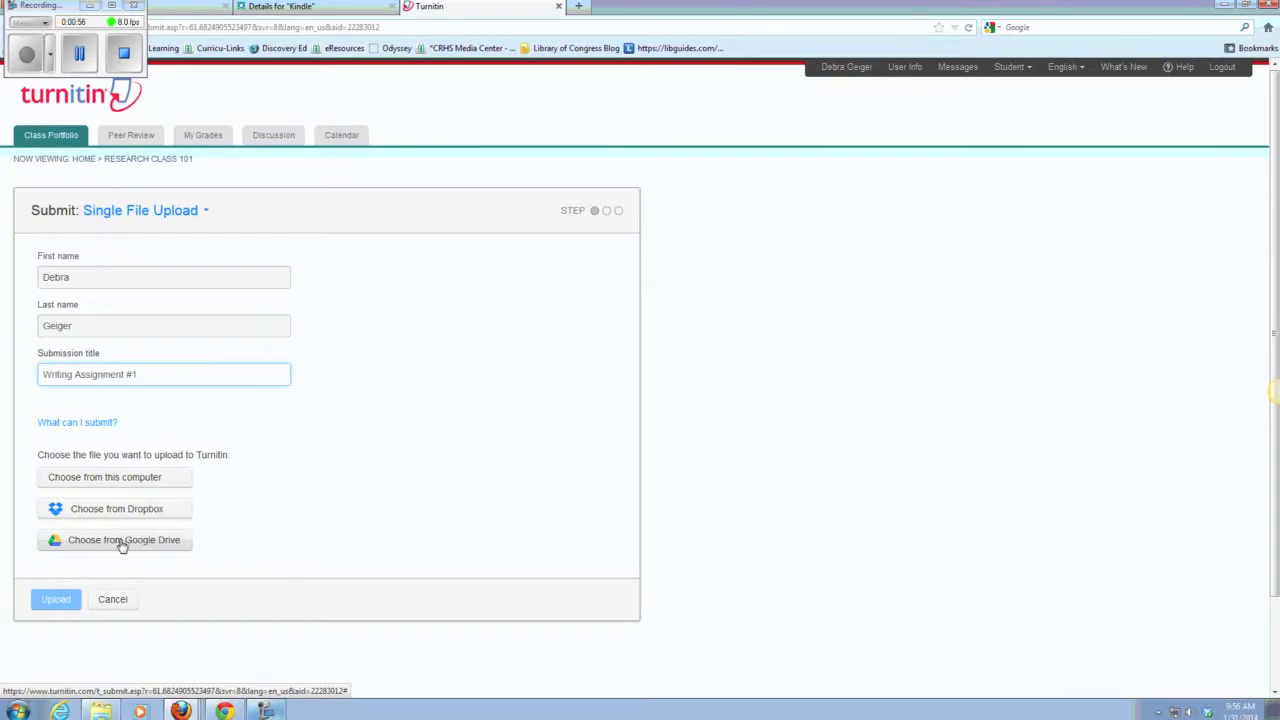
click(124, 540)
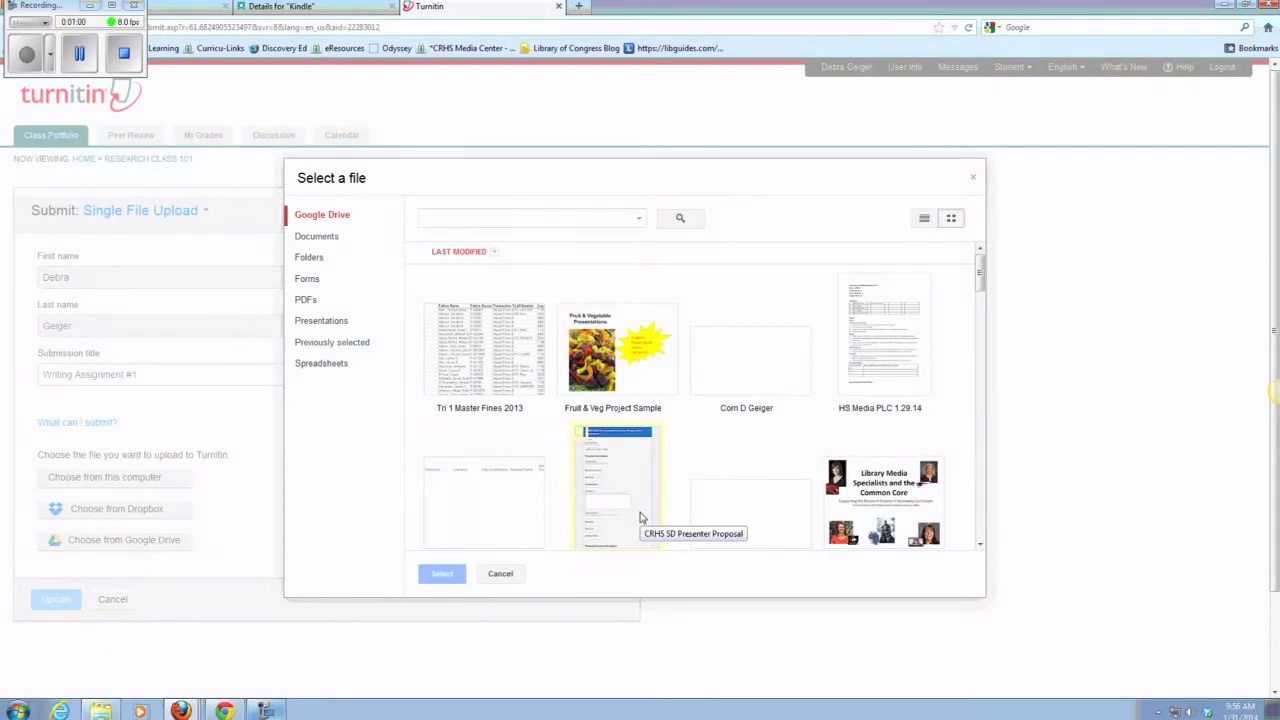
Select Sample Student Paper from the Classroom Collaboration Projects Drive folder as the file
click(310, 257)
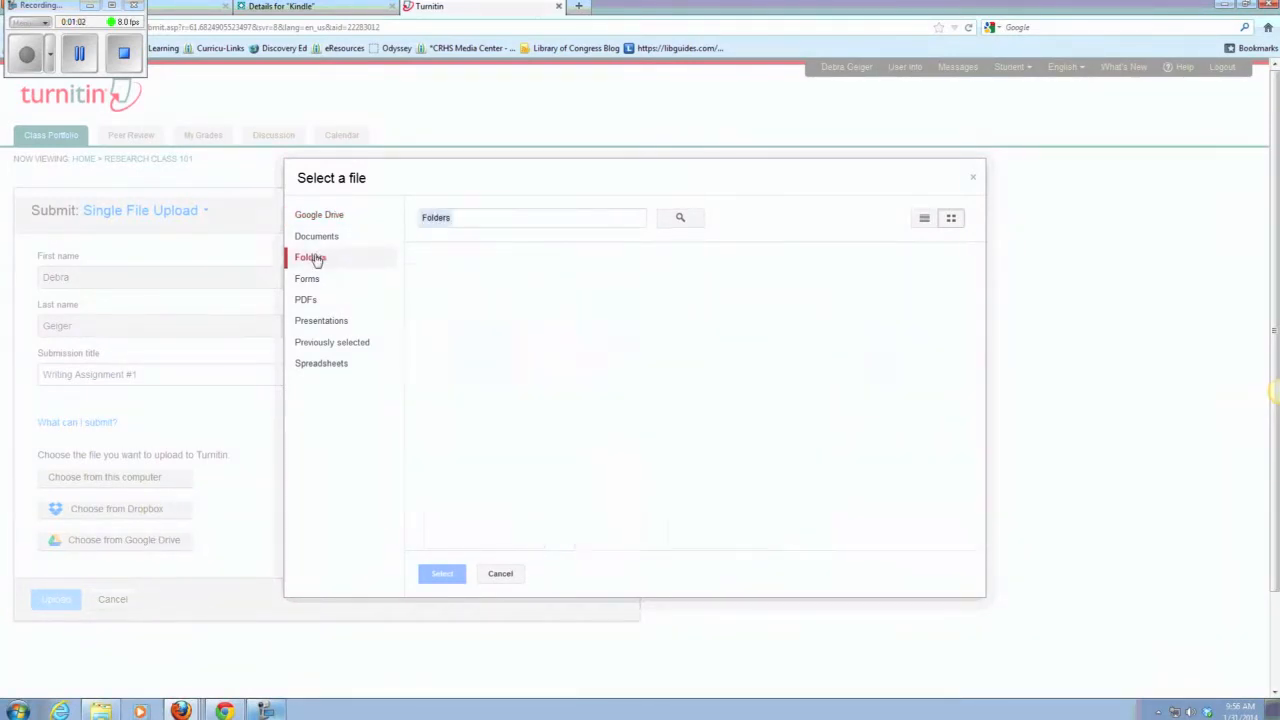
click(310, 257)
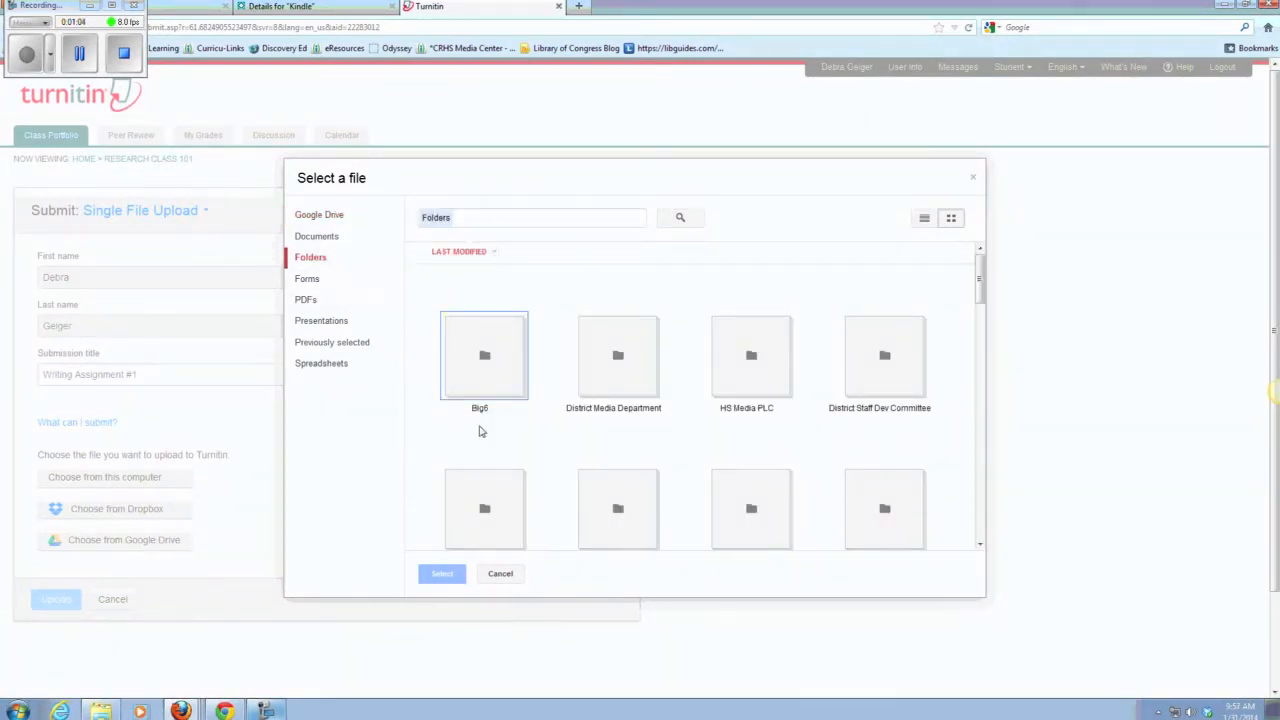
double_click(484, 355)
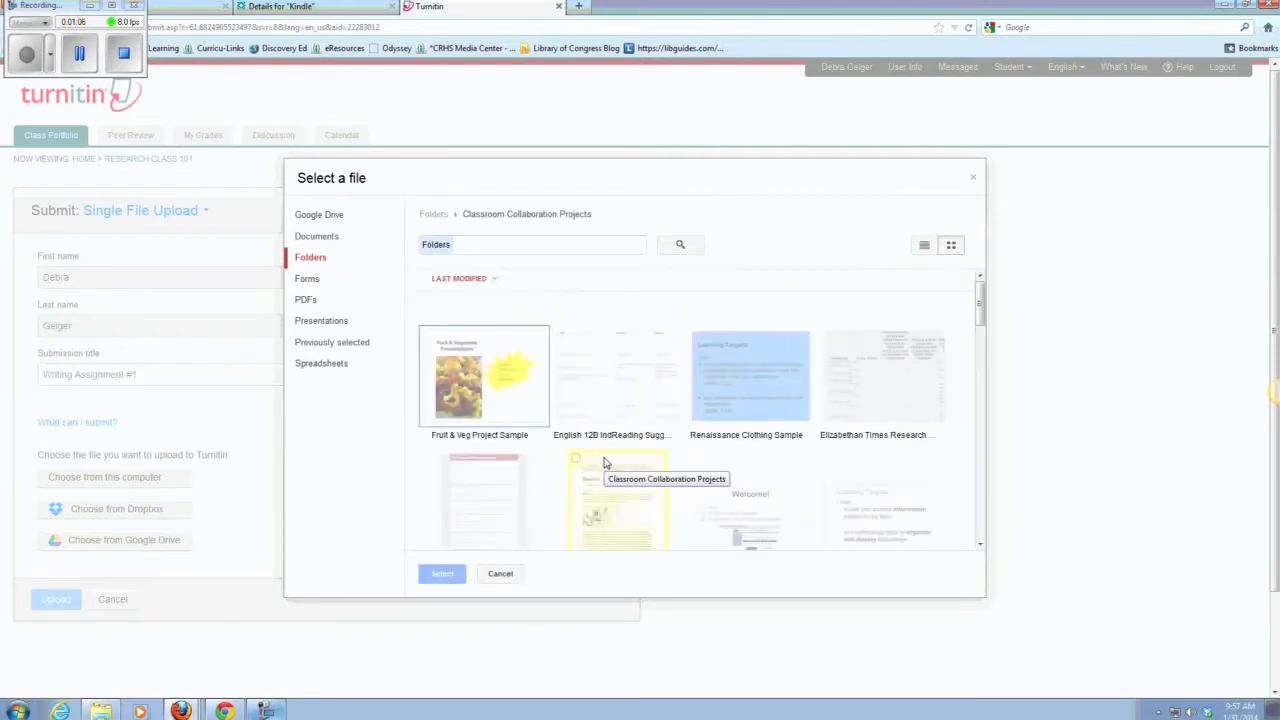
scroll(down, 3)
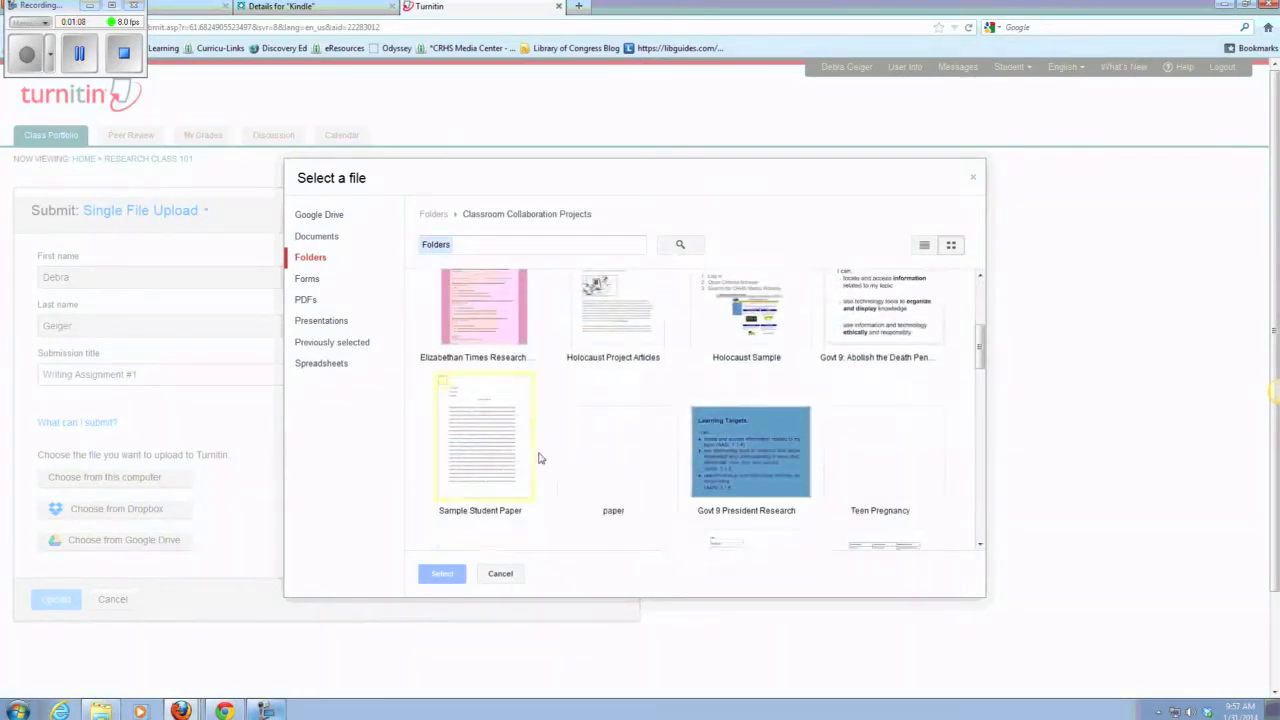
click(441, 573)
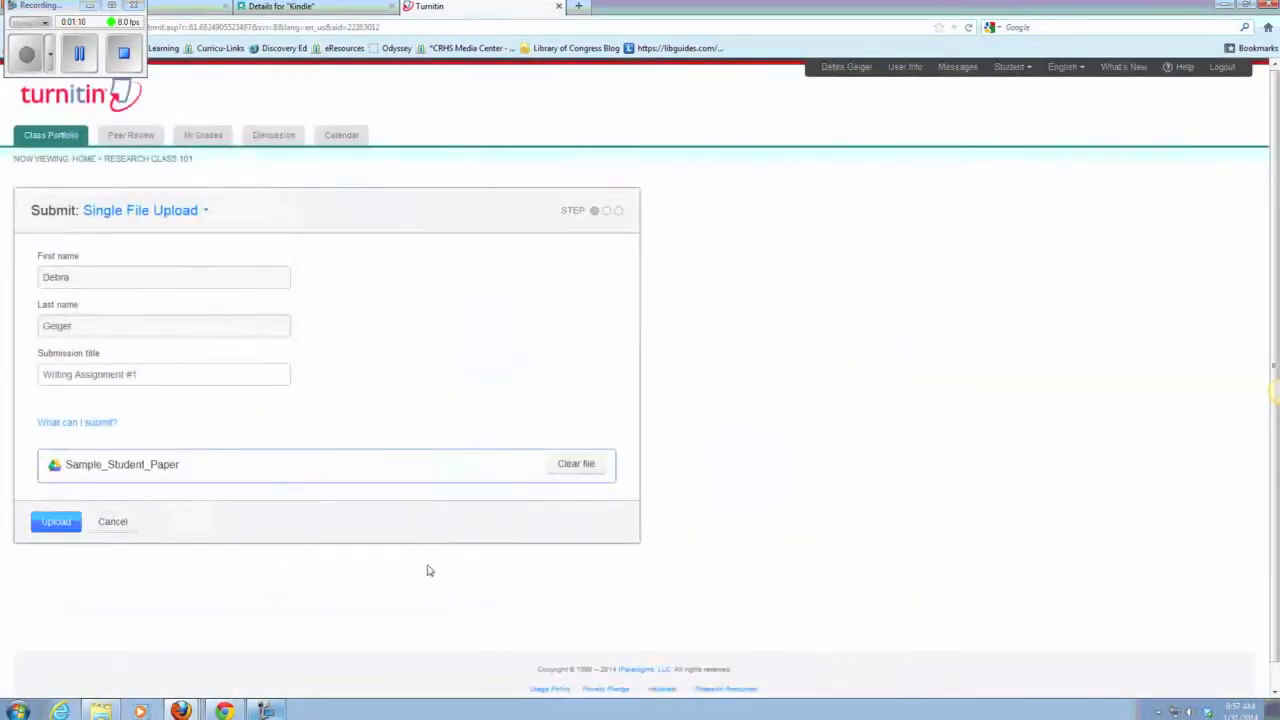
Upload Sample_Student_Paper to reach the file confirmation preview
click(56, 521)
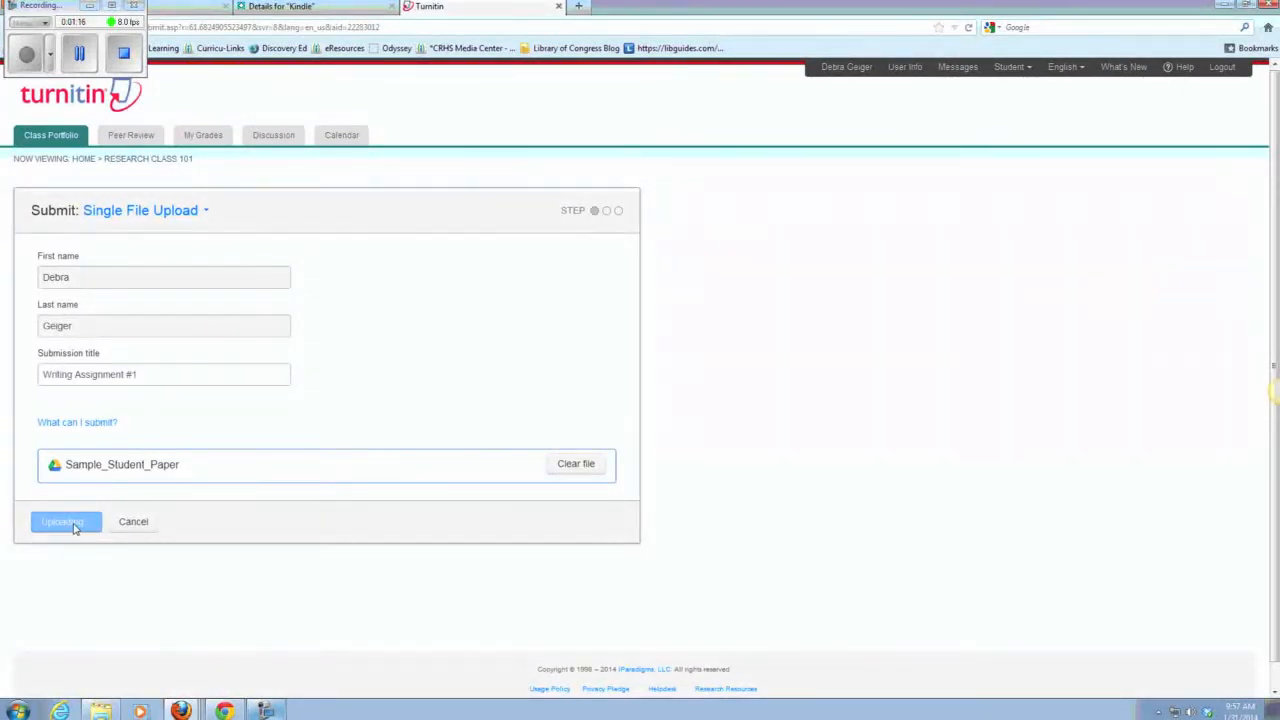
click(62, 521)
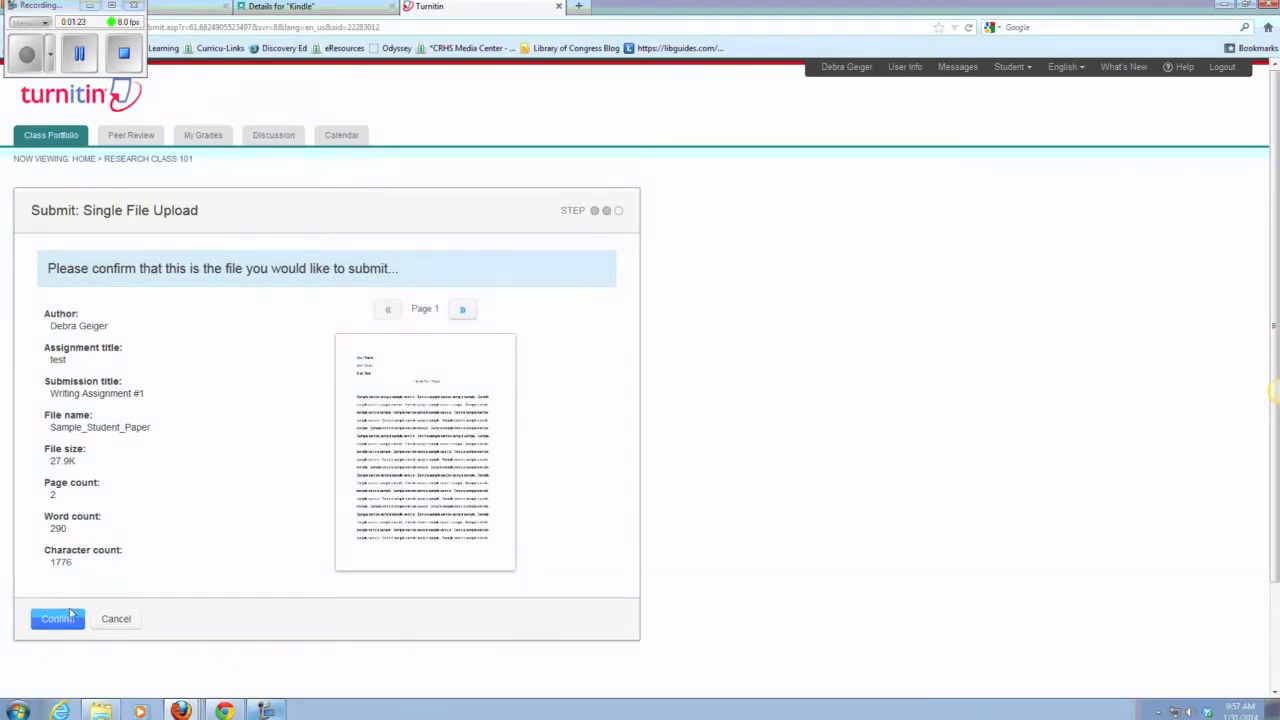
Confirm the file so the digital receipt for Writing Assignment #1 appears
click(56, 618)
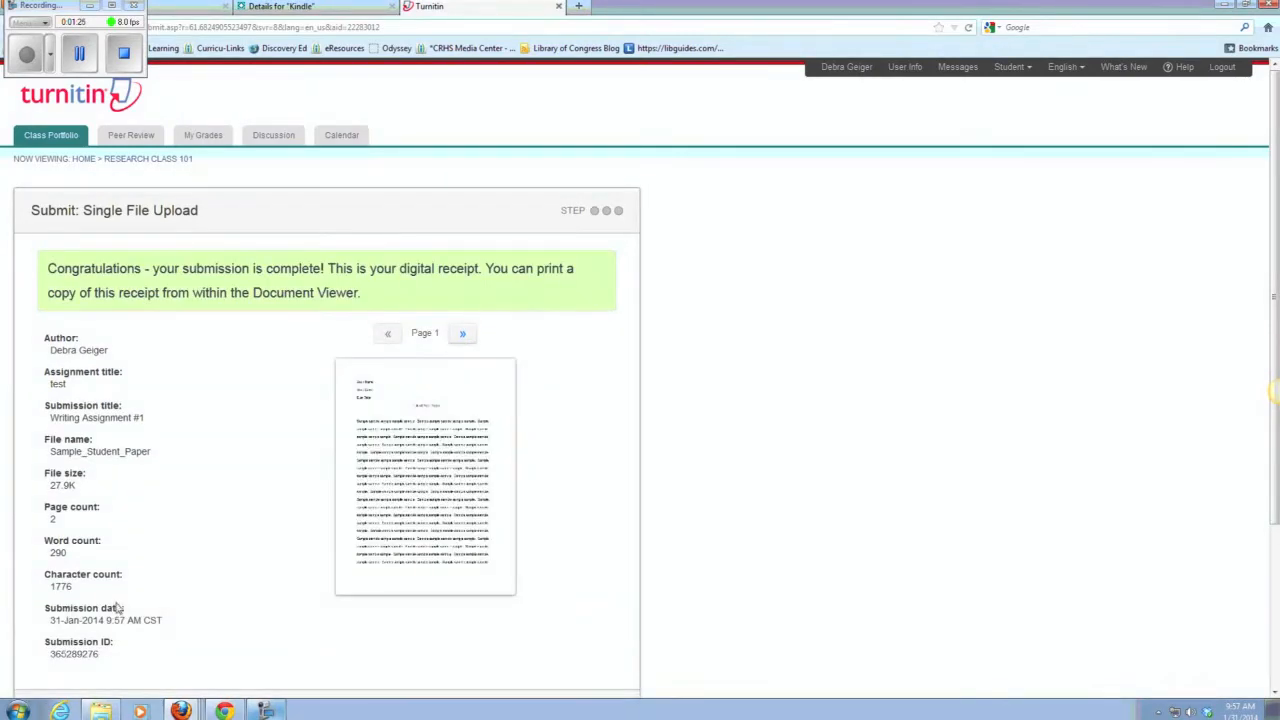
mouse_move(220, 548)
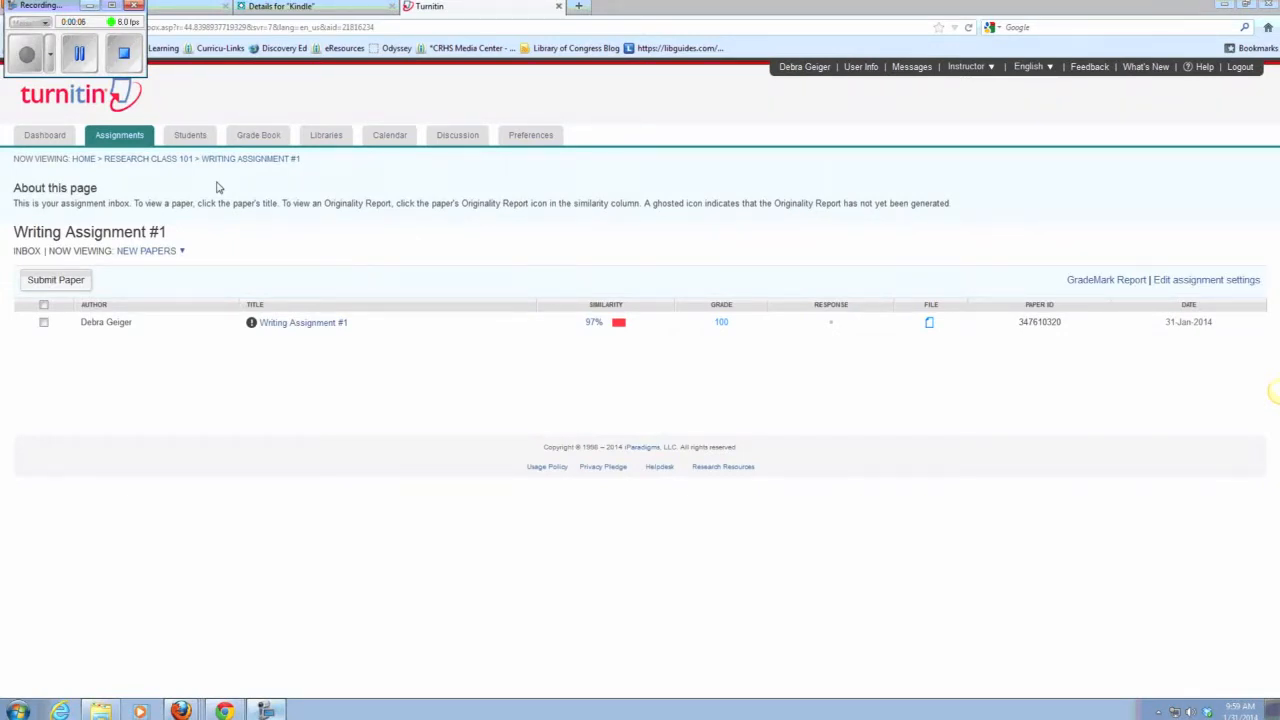
mouse_move(258, 200)
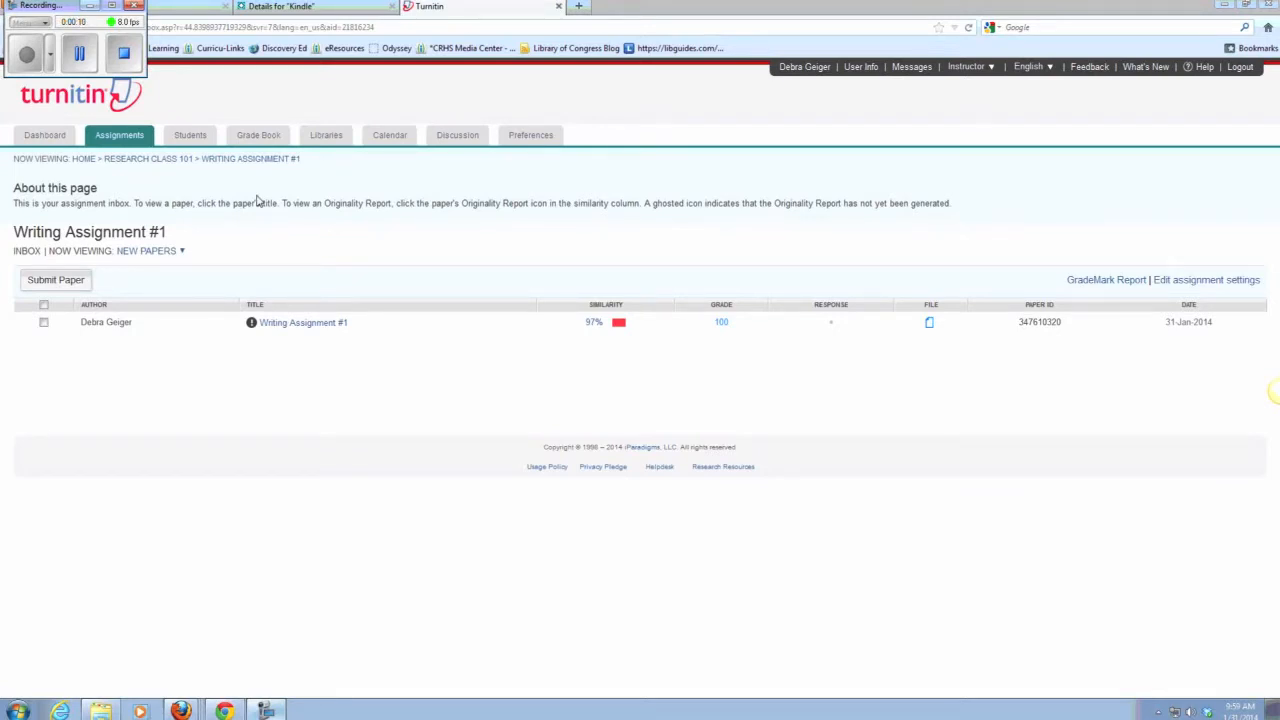
mouse_move(288, 317)
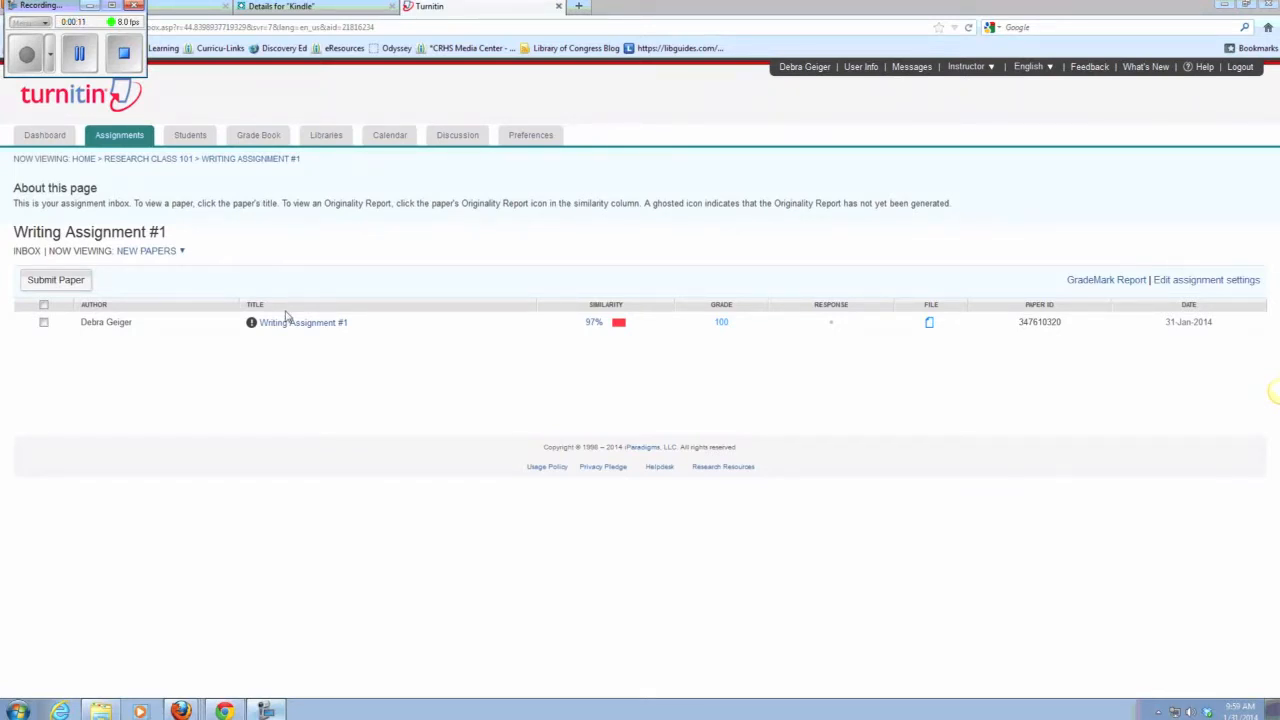
click(303, 322)
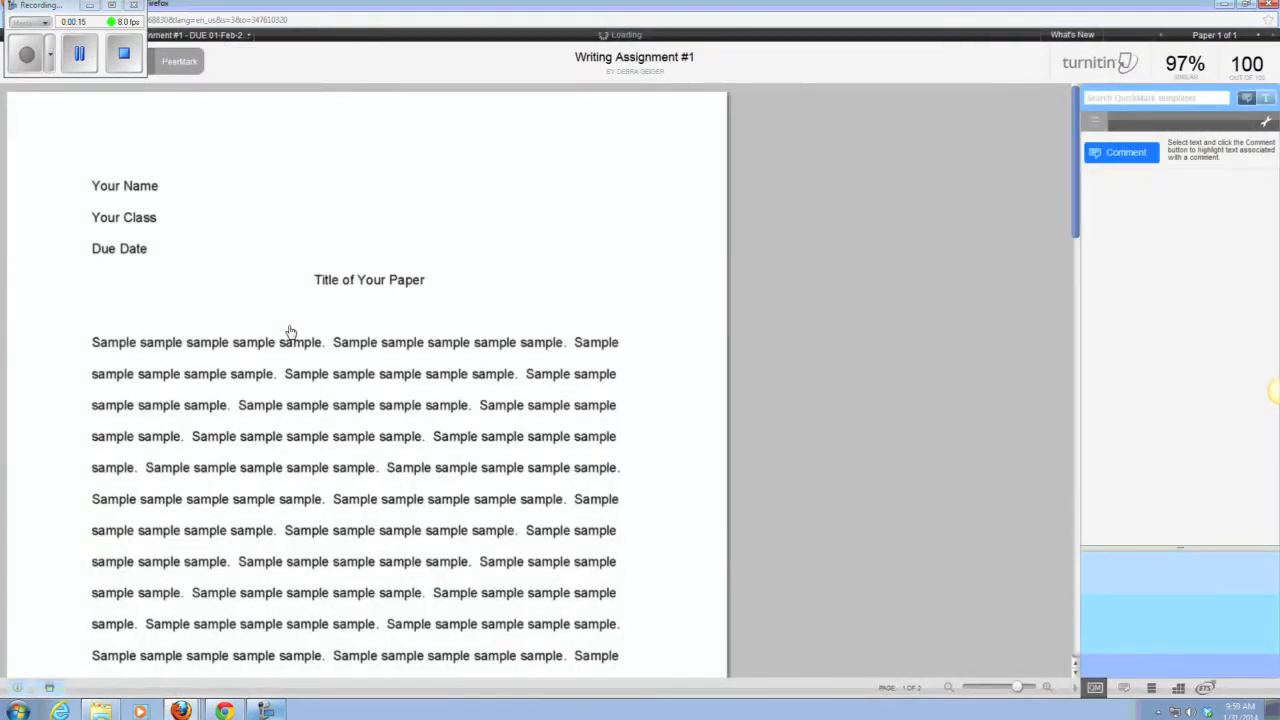
Place a Check Wording QuickMark from the Commonly Used set beside the title and preview its comment
click(1093, 121)
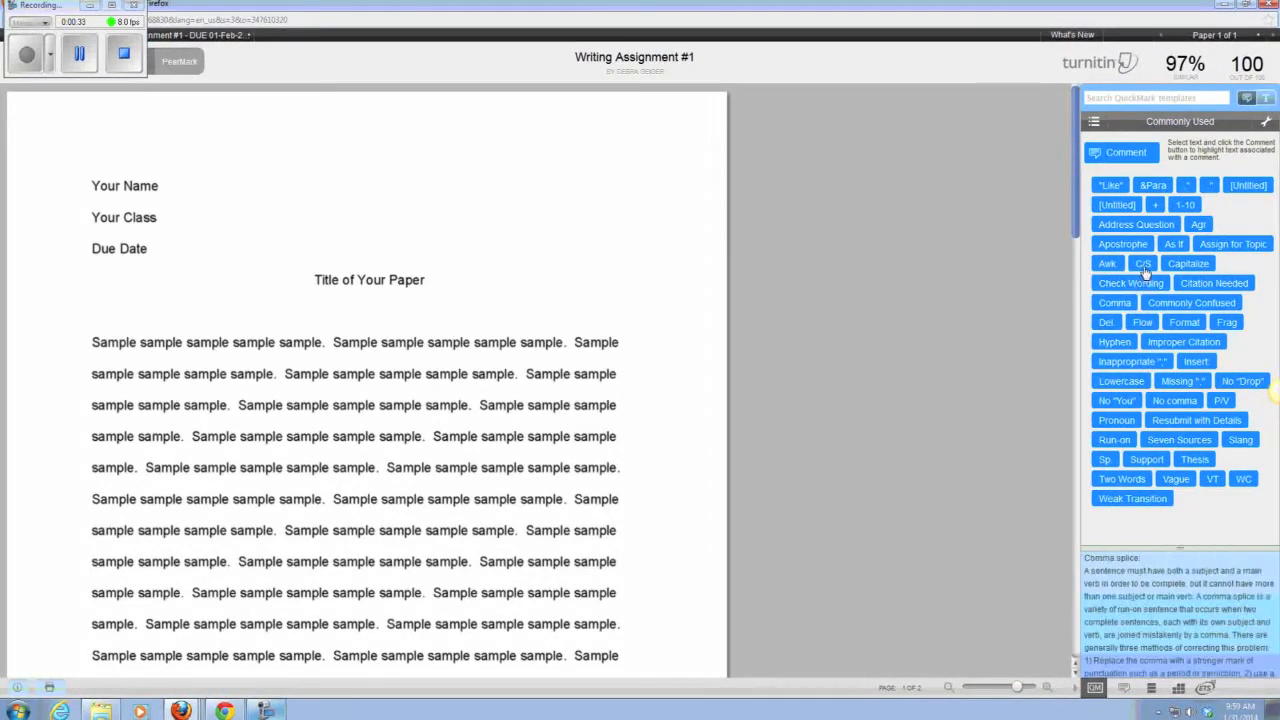
click(1131, 282)
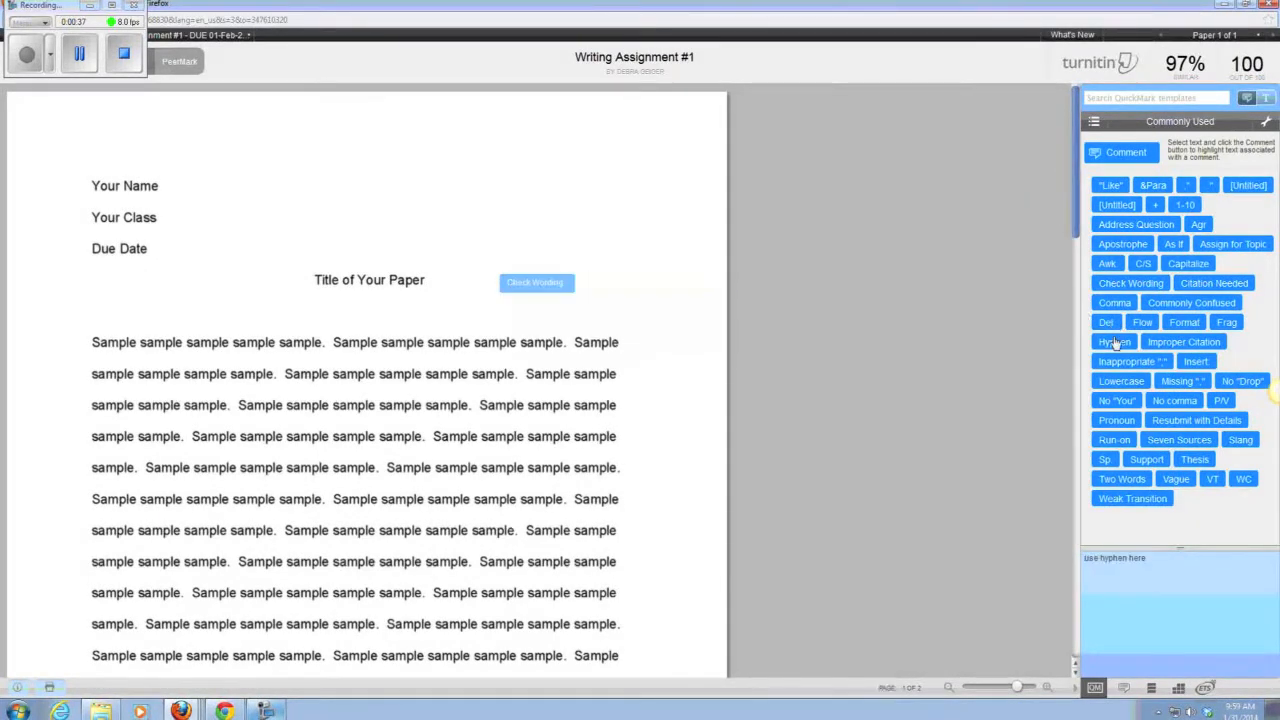
click(535, 282)
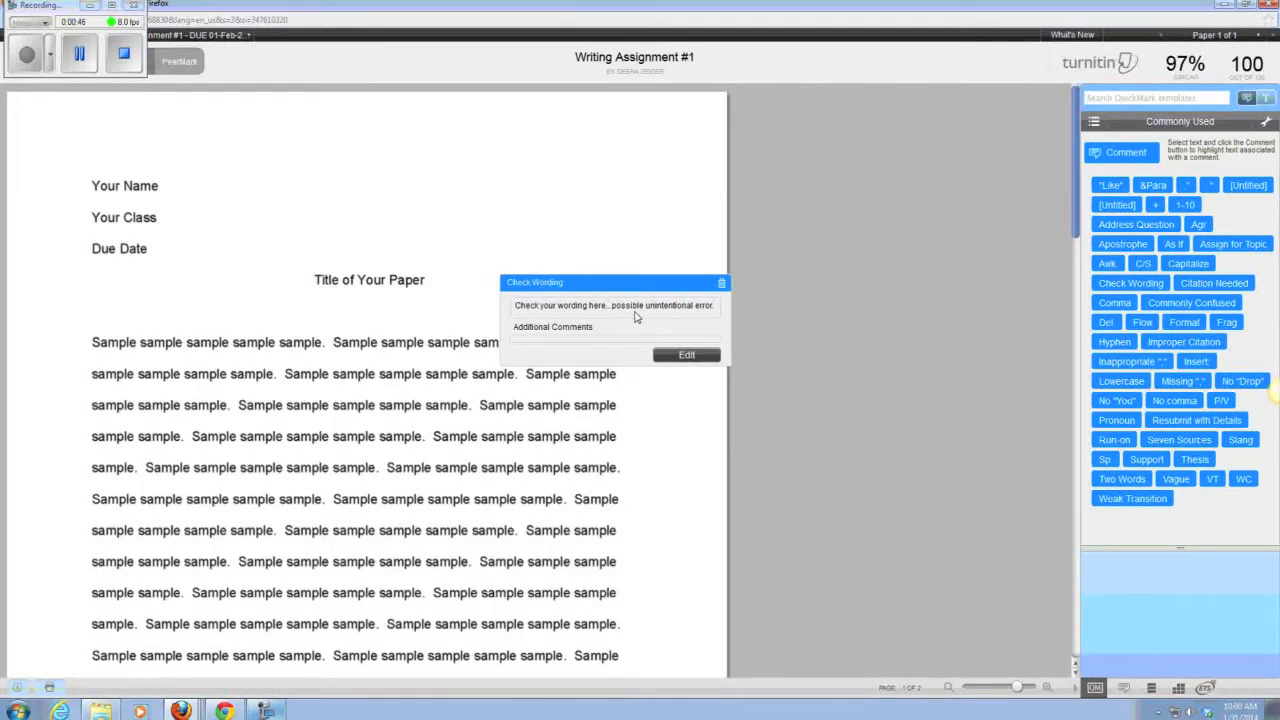
mouse_move(562, 317)
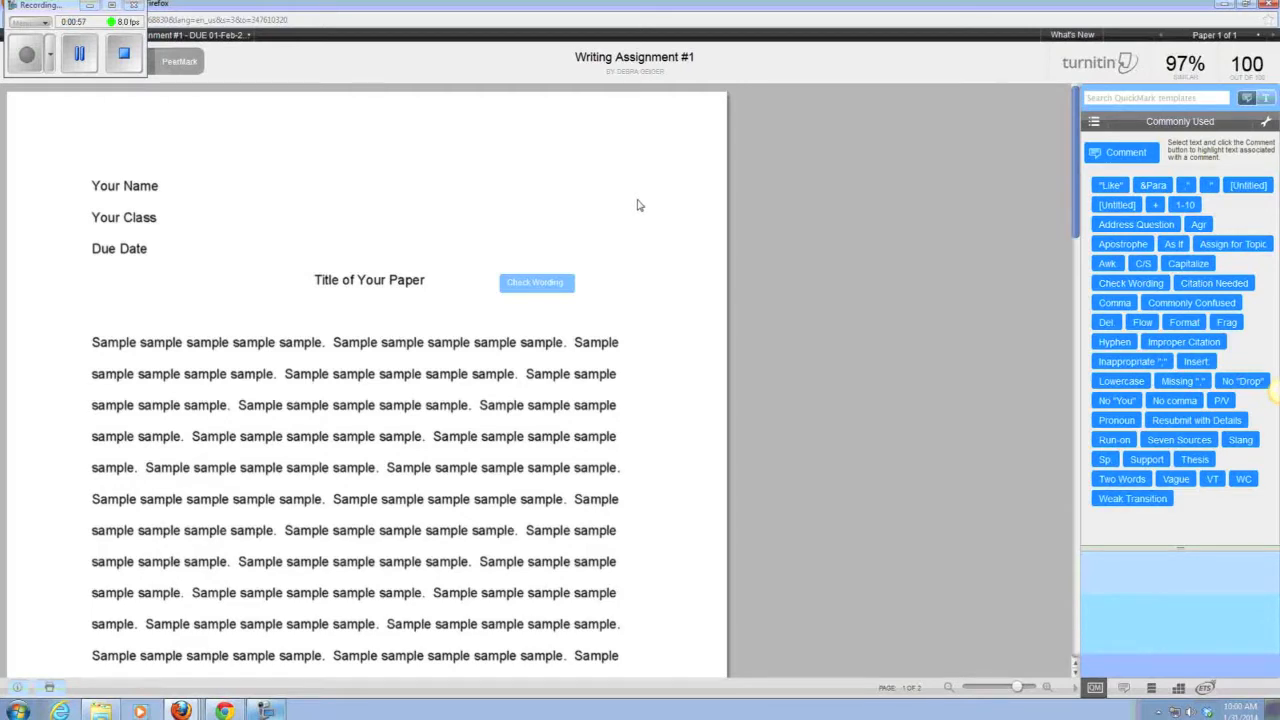
mouse_move(698, 196)
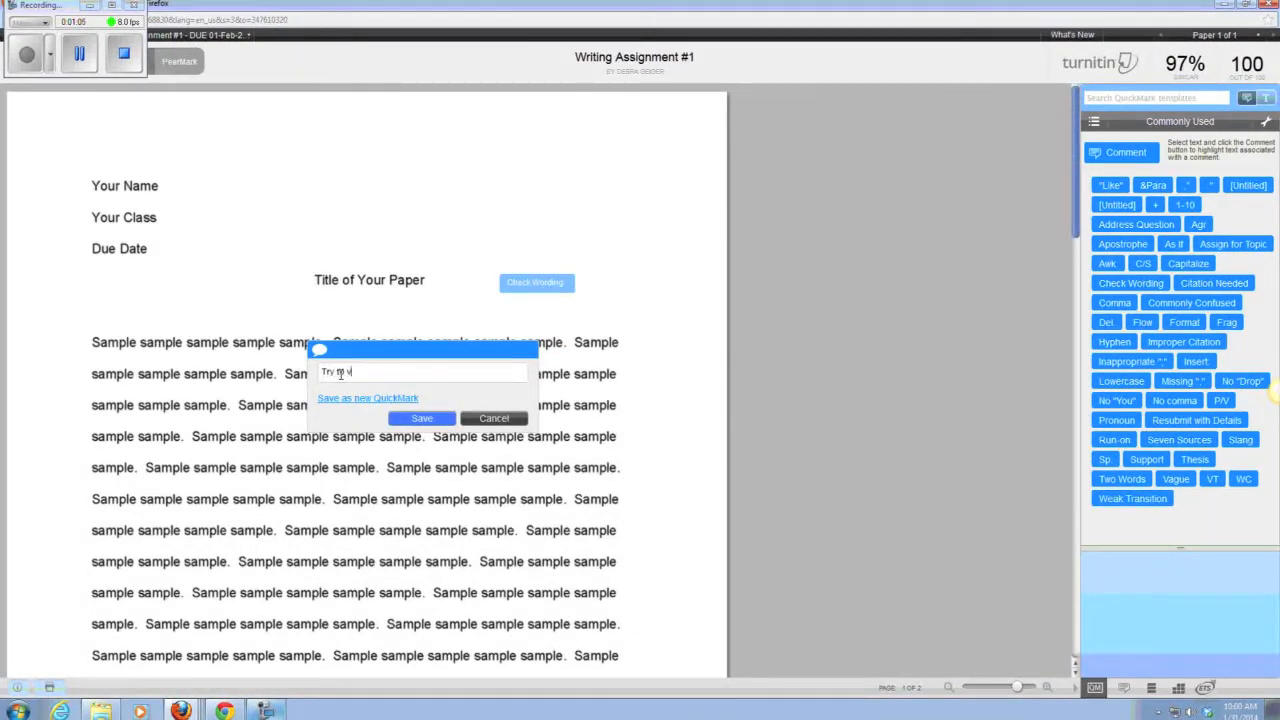
Save a bubble comment 'Try to vary your wording here' on the first paragraph
text(ary your wording here)
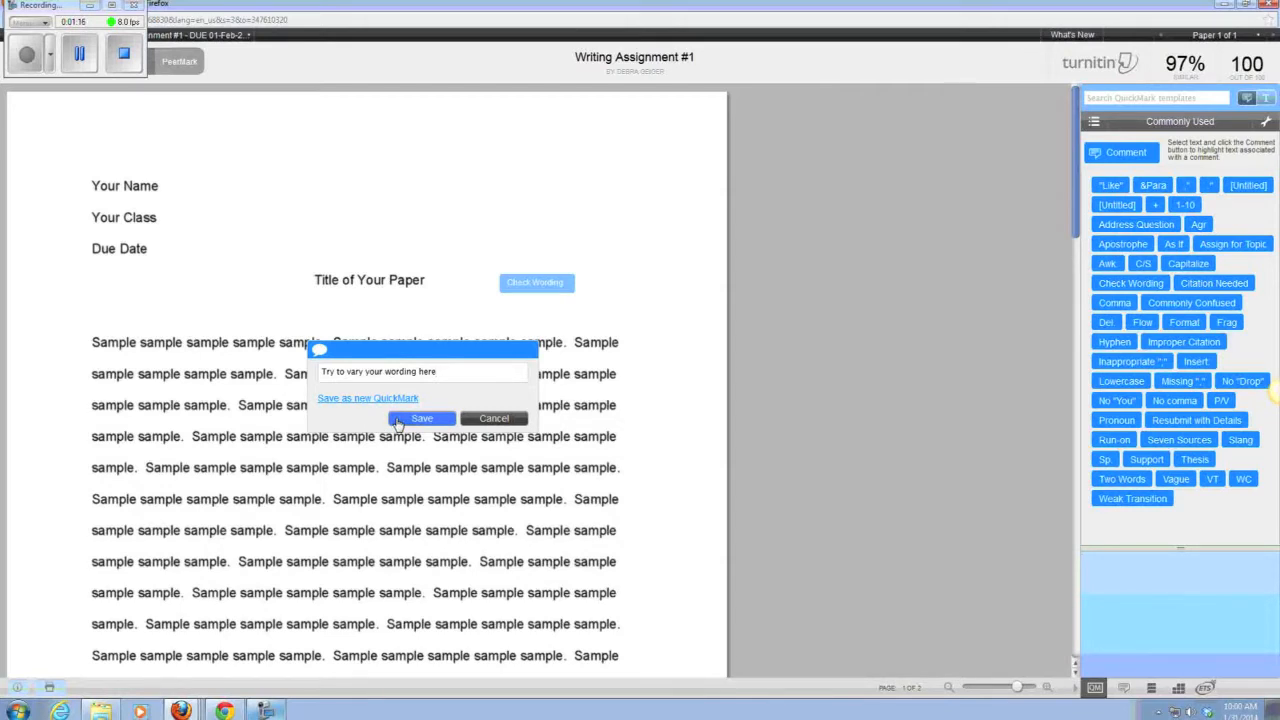
click(421, 418)
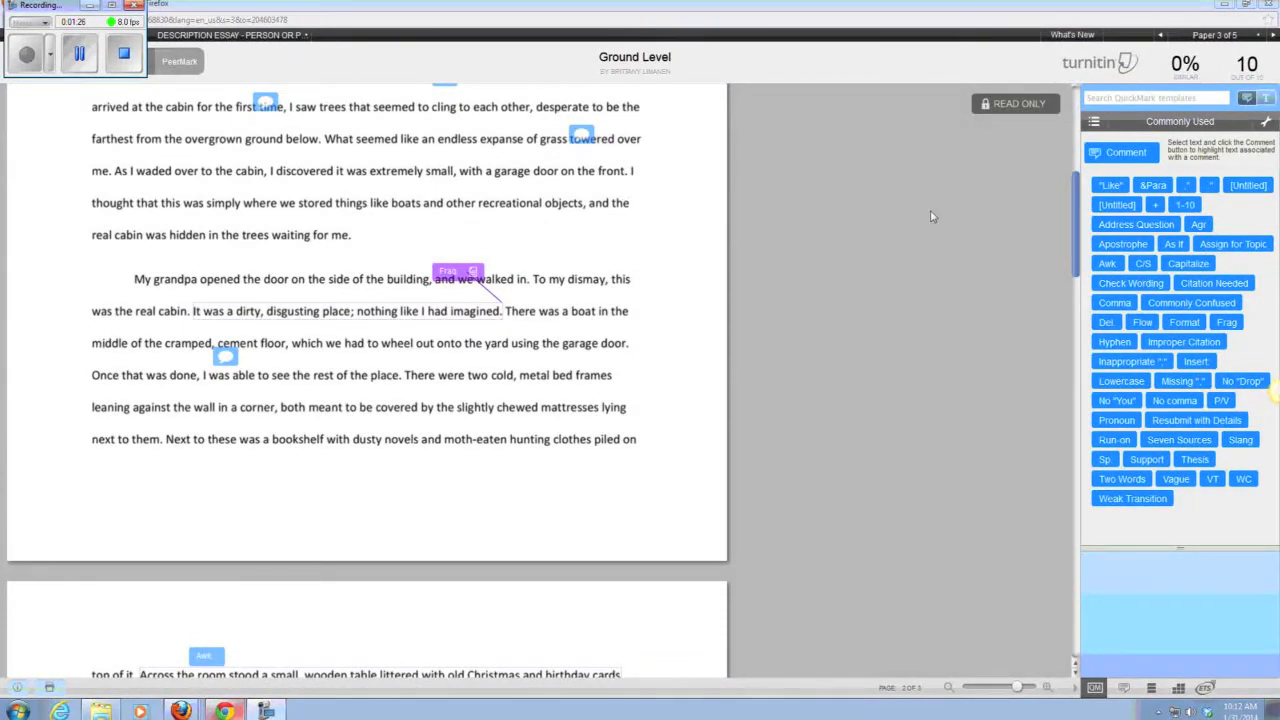
Scroll the Ground Level essay to its second page, past comments and ETS grammar marks
scroll(down, 3)
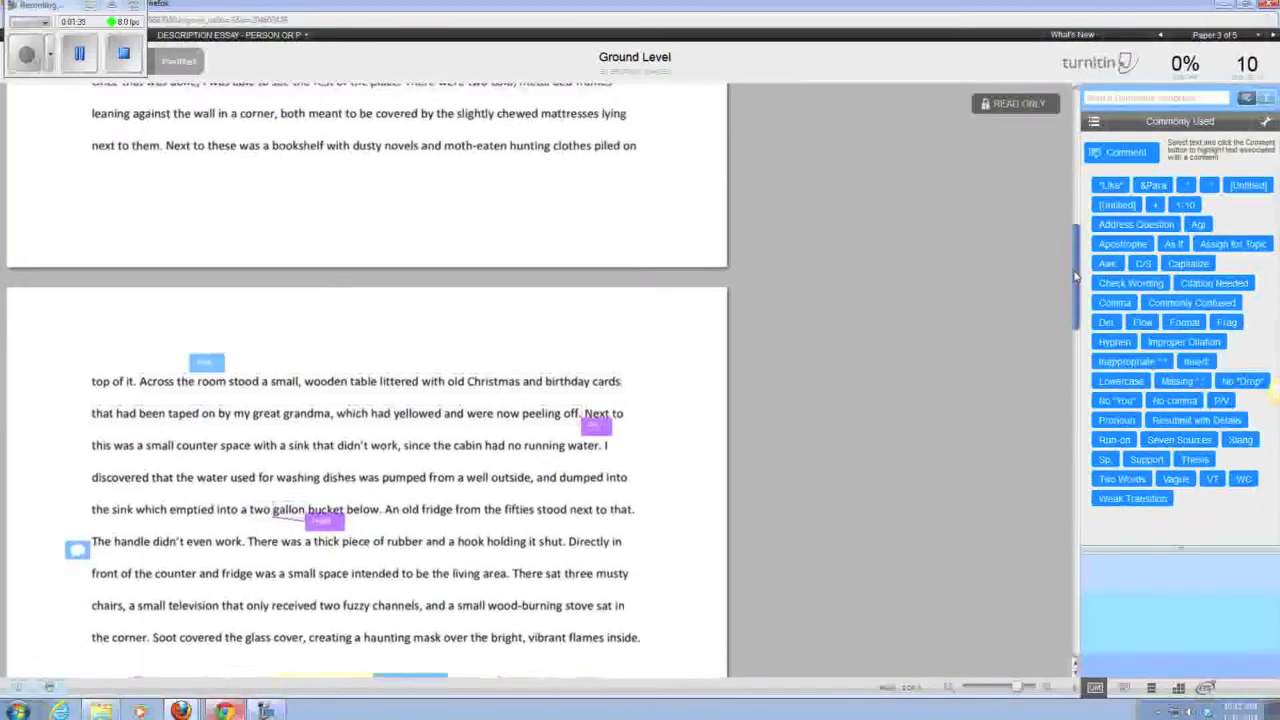
scroll(down, 3)
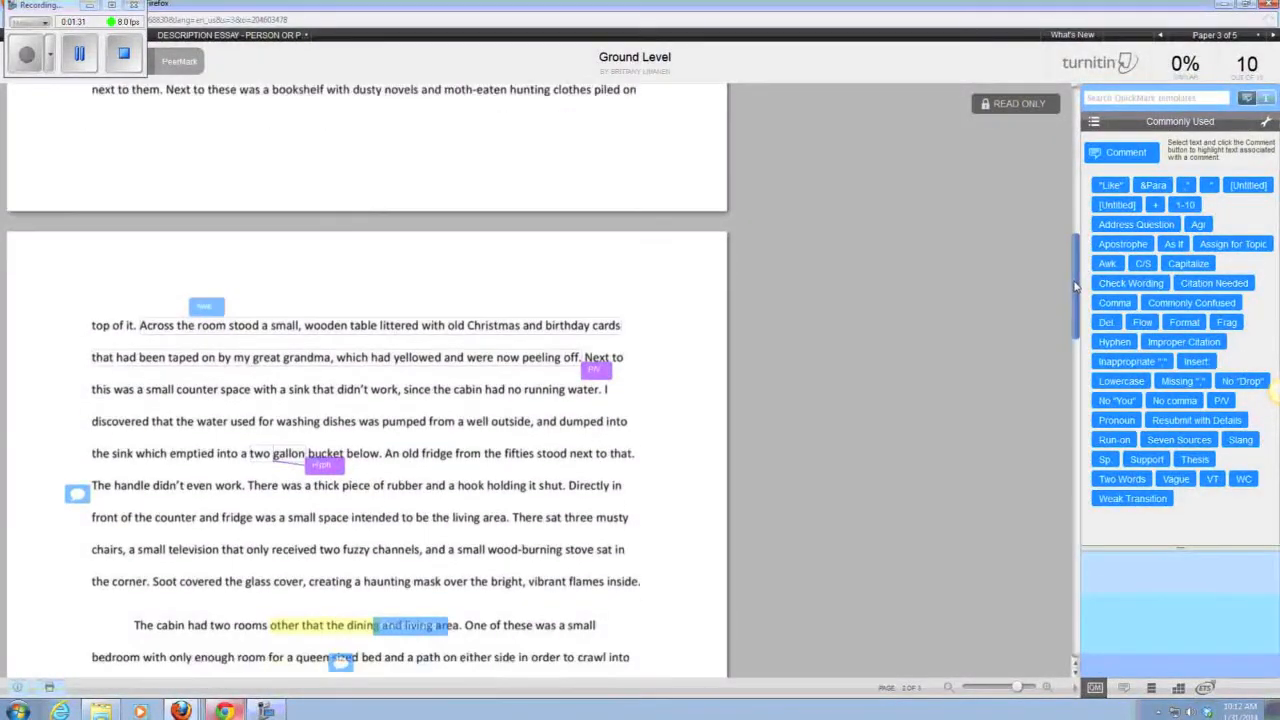
scroll(down, 3)
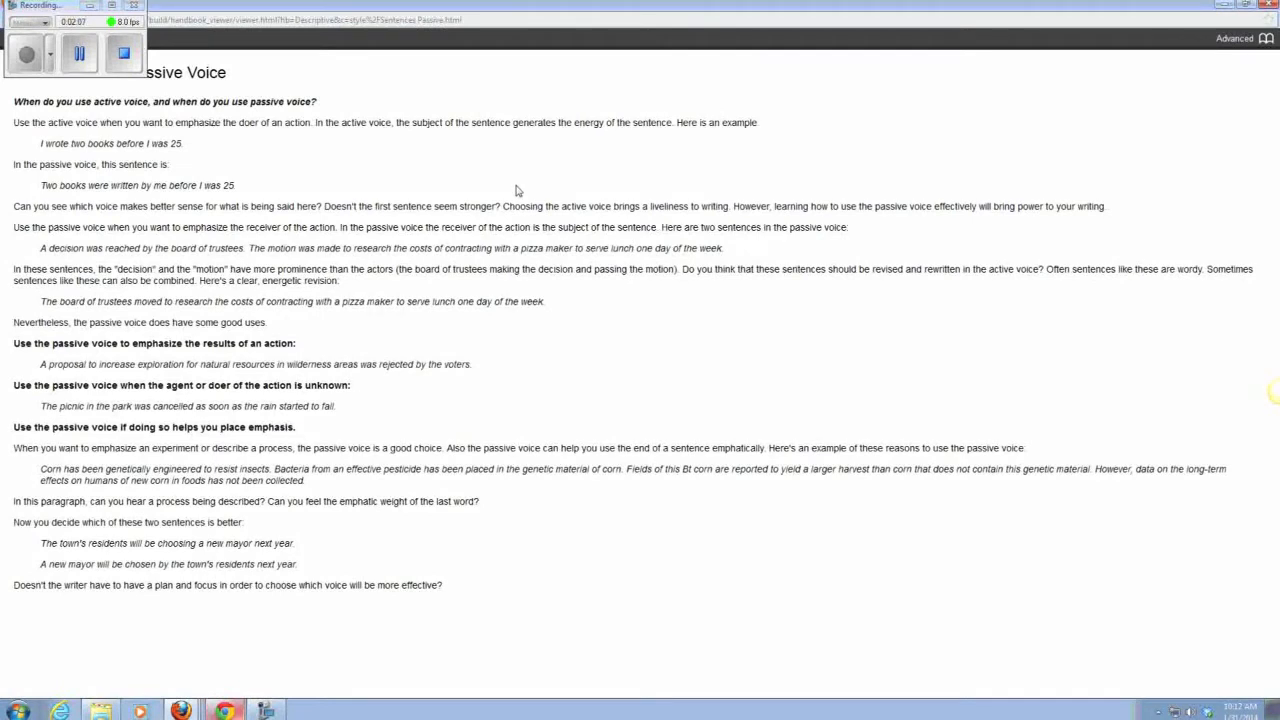
mouse_move(493, 195)
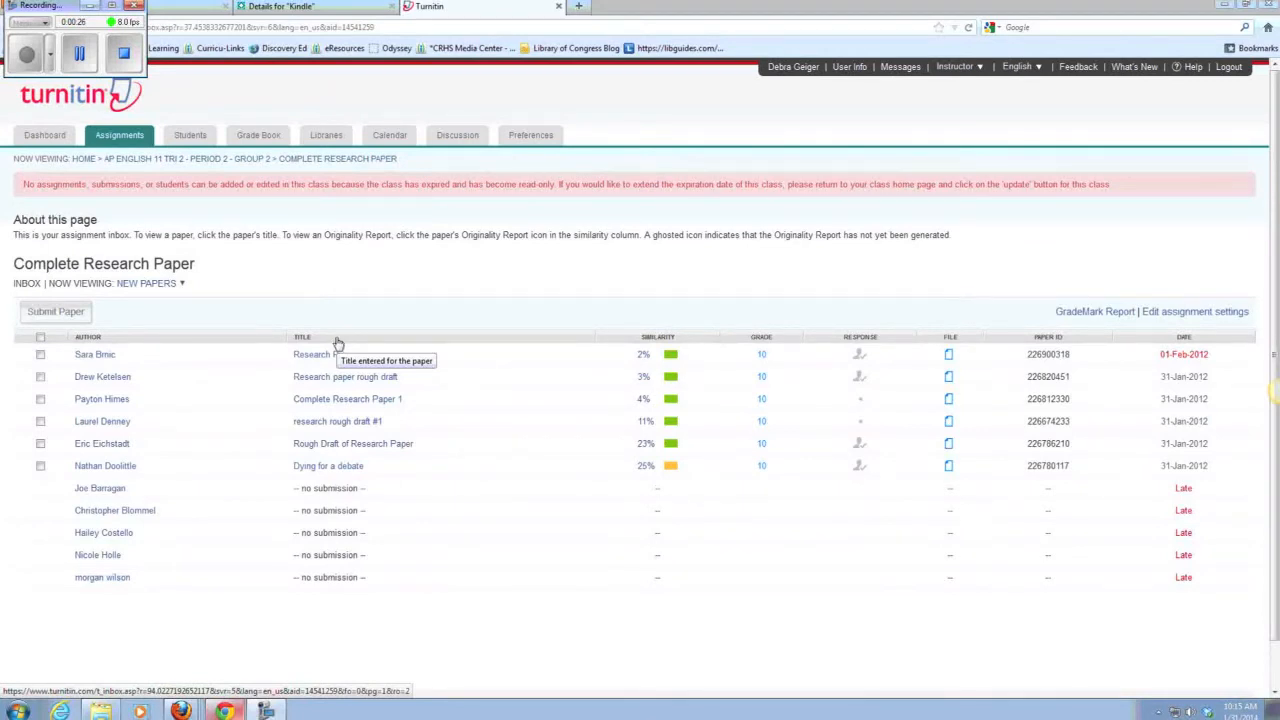
mouse_move(330, 343)
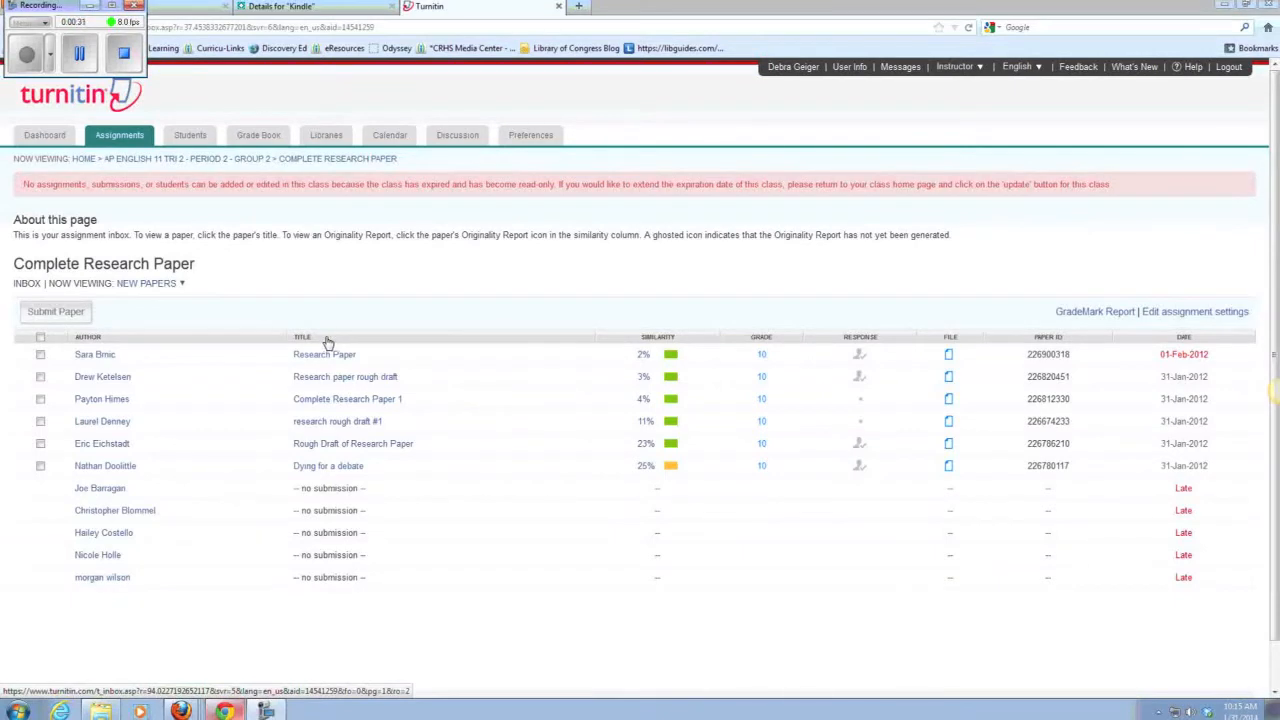
mouse_move(437, 341)
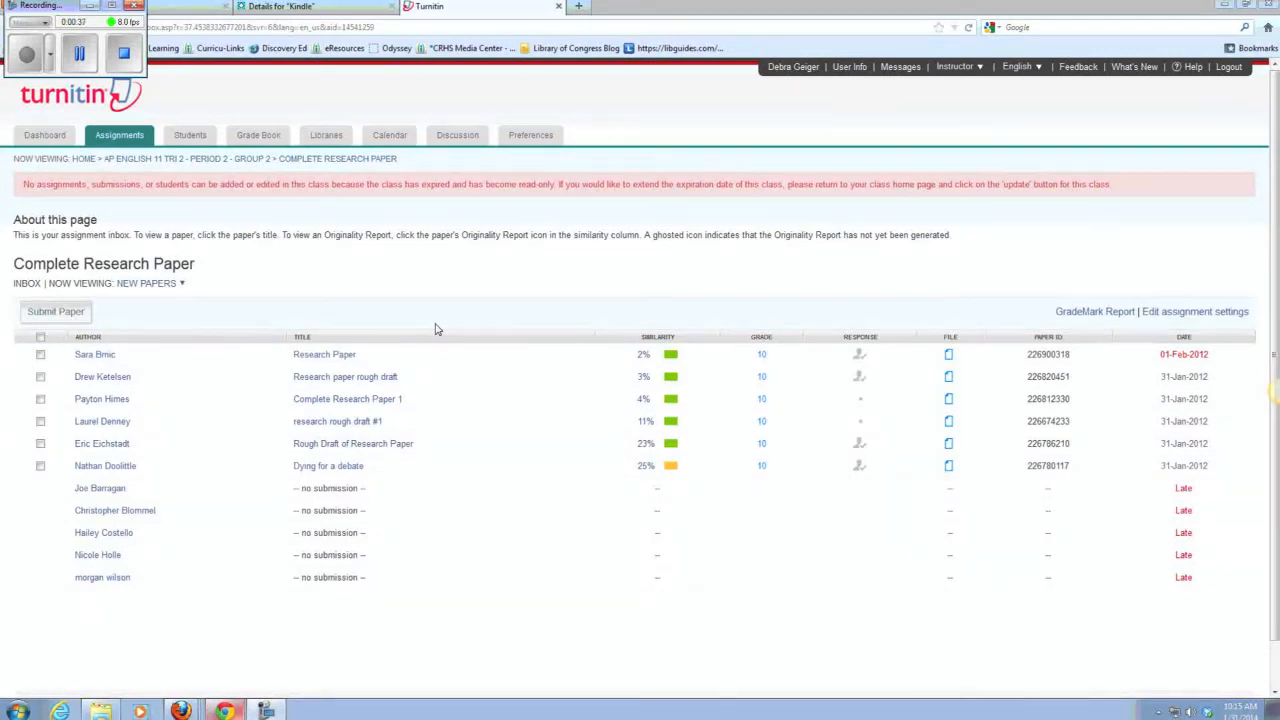
mouse_move(450, 326)
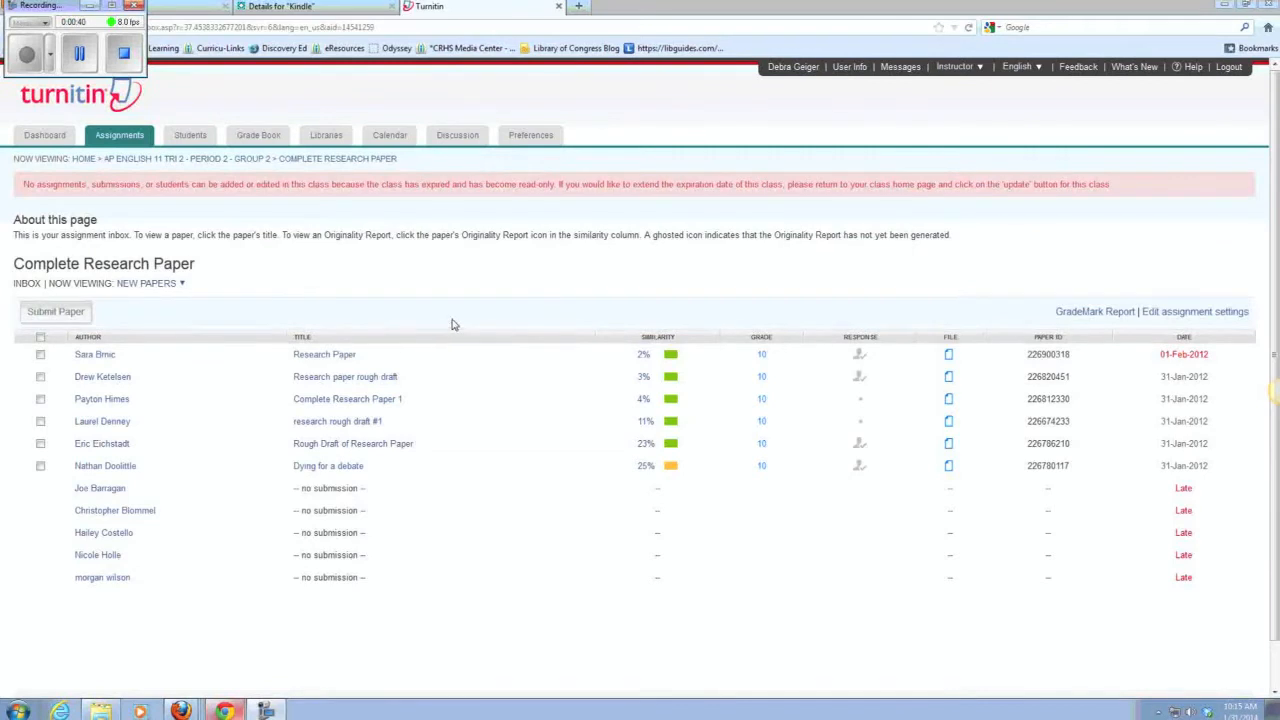
mouse_move(716, 451)
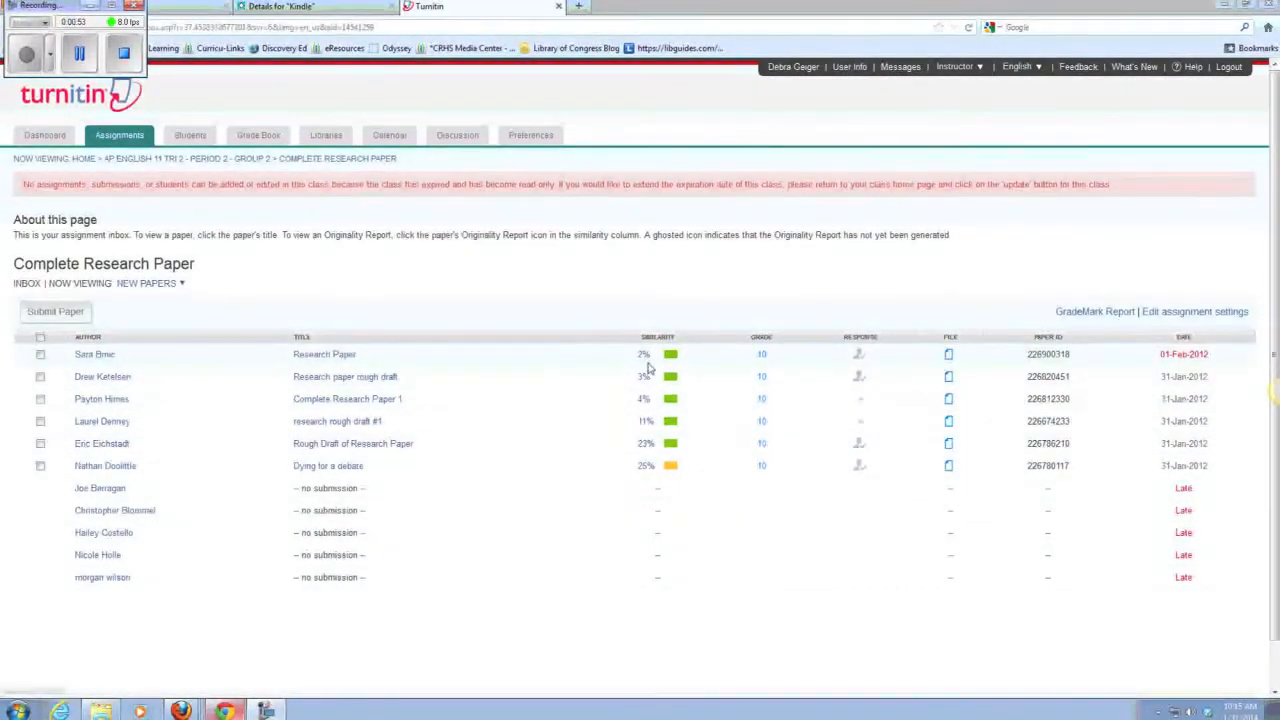
mouse_move(647, 447)
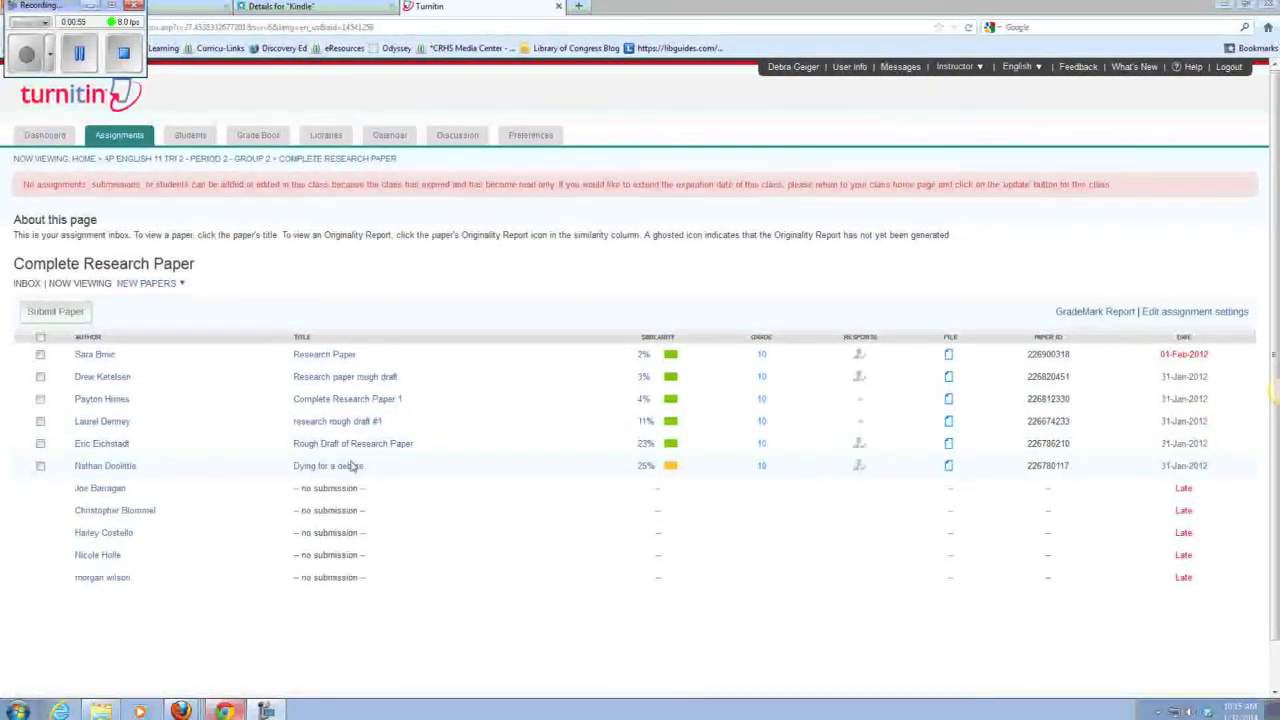
Open Dying for a debate read-only and show its GradeMark grammar marks on page 2
click(328, 465)
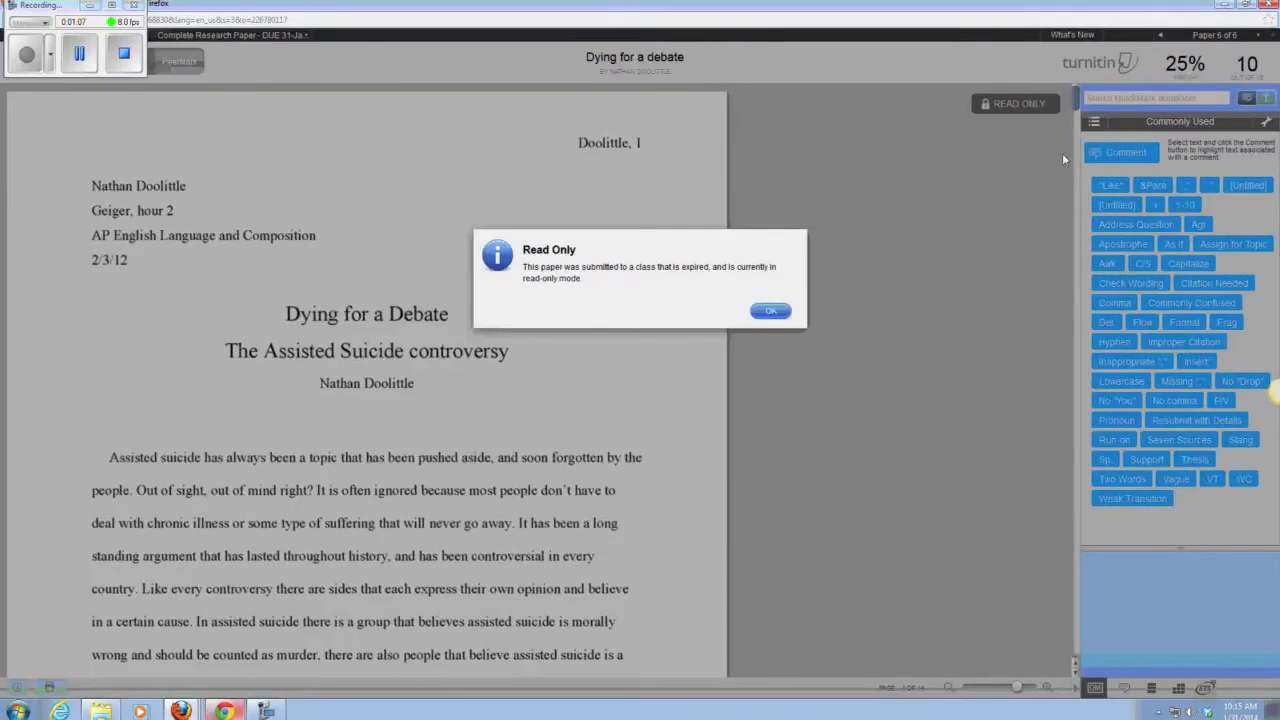
click(770, 310)
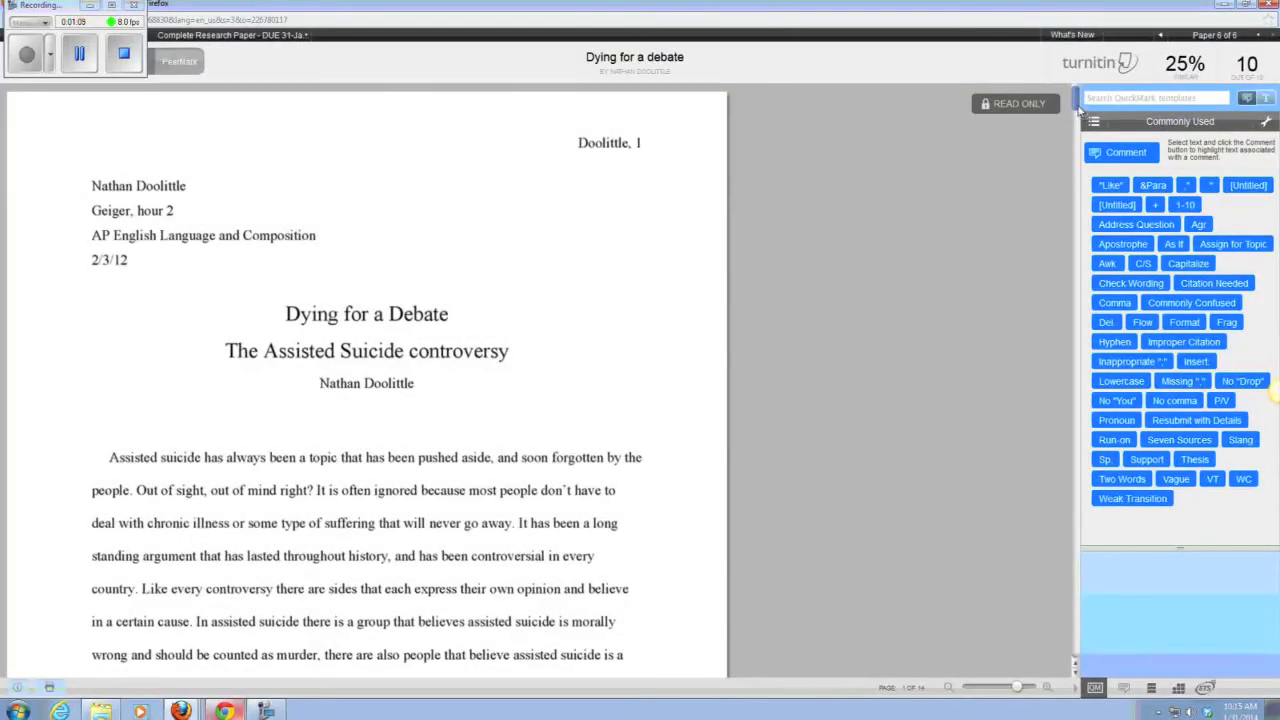
scroll(down, 3)
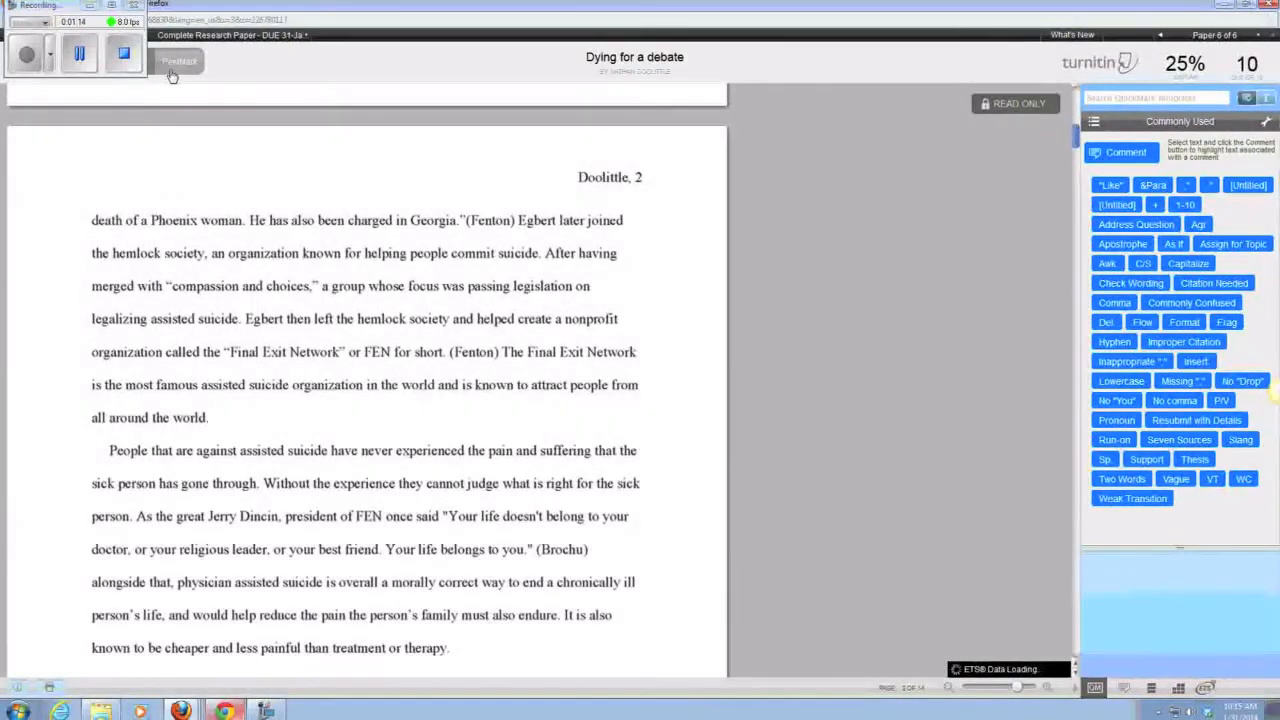
click(113, 61)
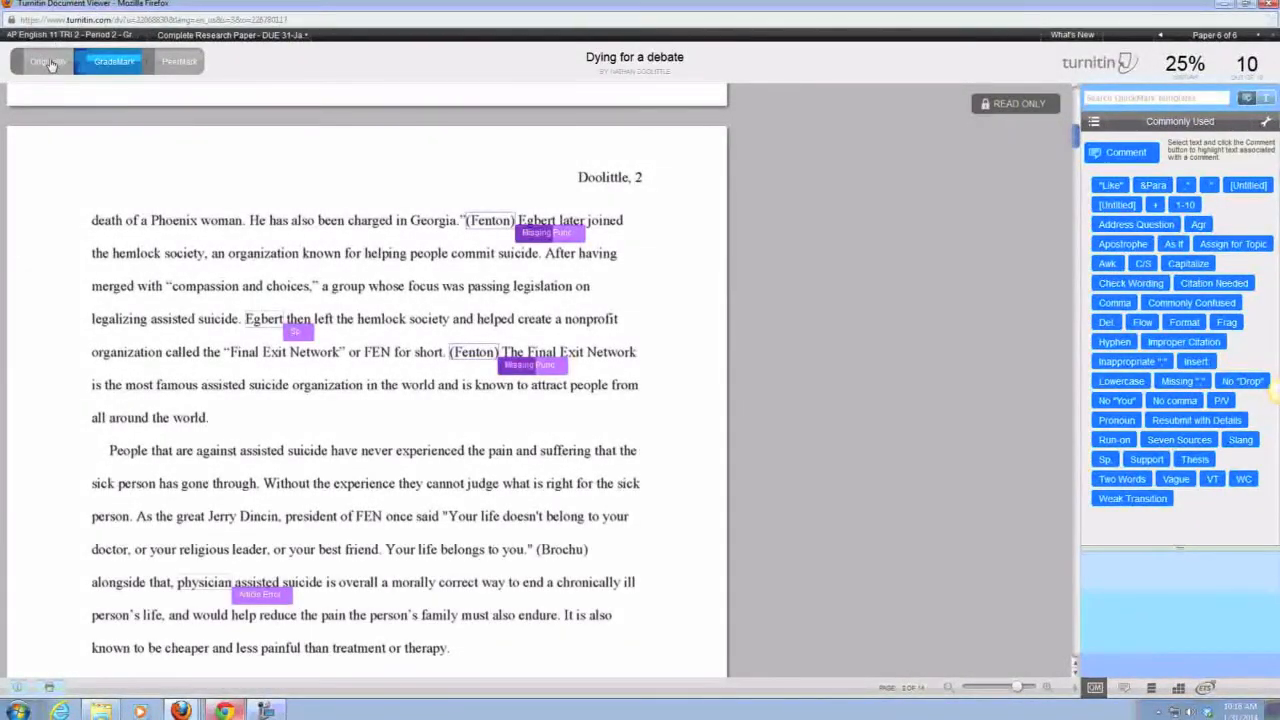
Switch to the Originality Report and scroll through highlighted matches and the Match Overview
click(47, 61)
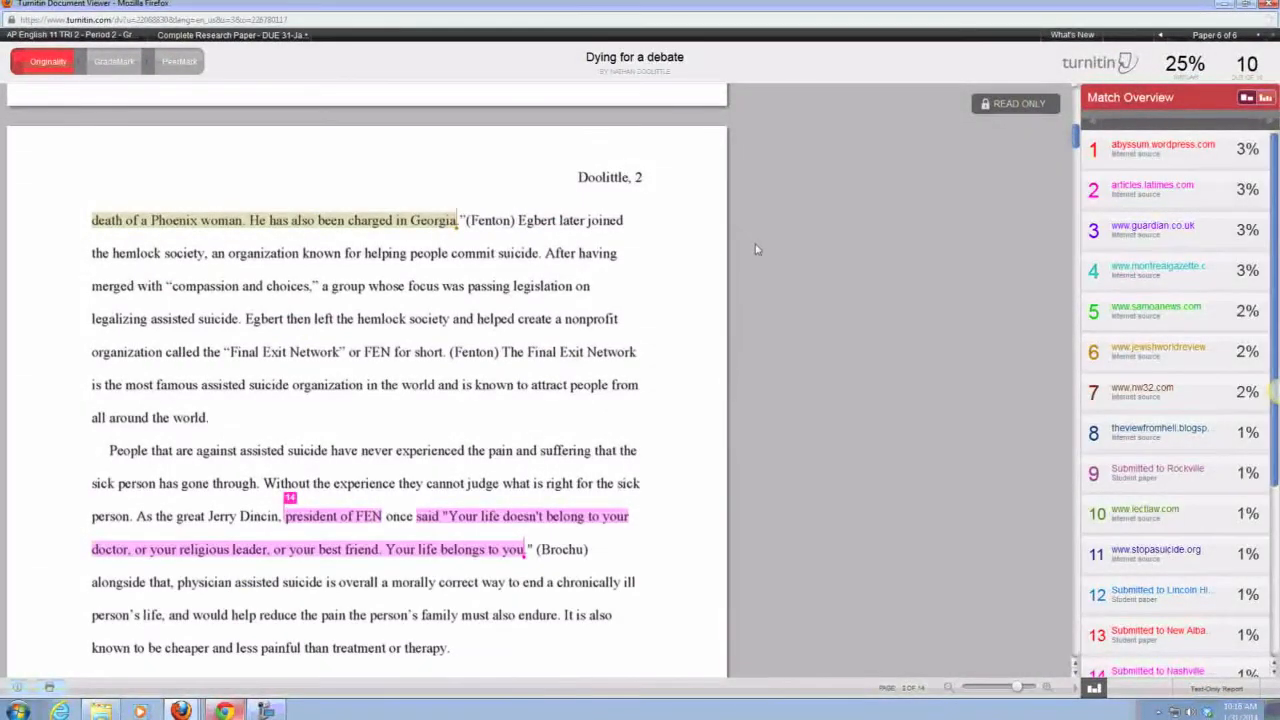
scroll(down, 3)
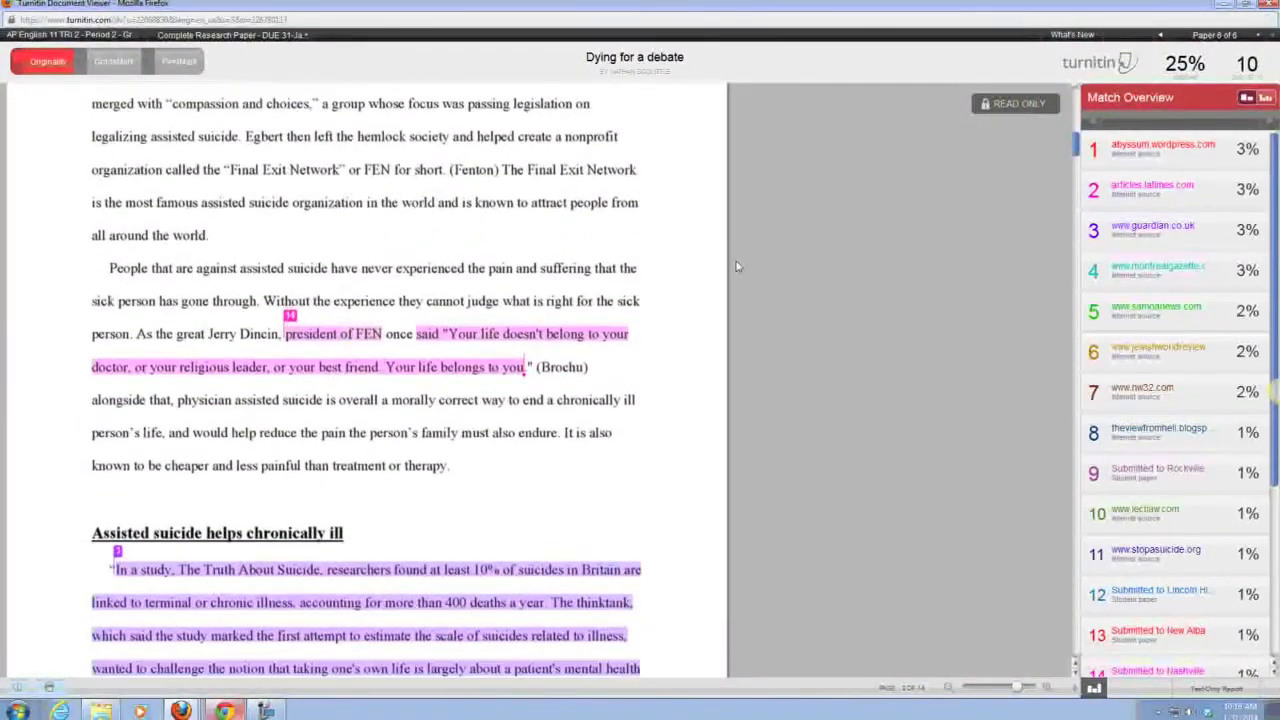
scroll(down, 3)
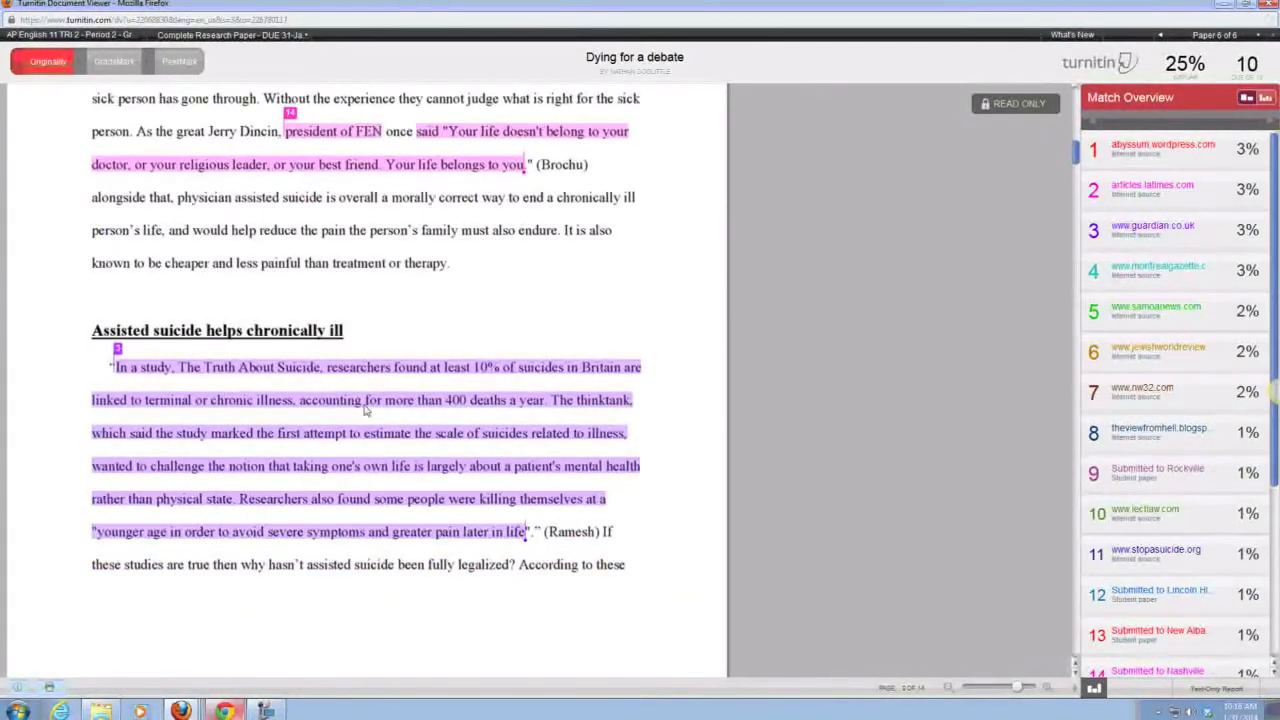
mouse_move(419, 557)
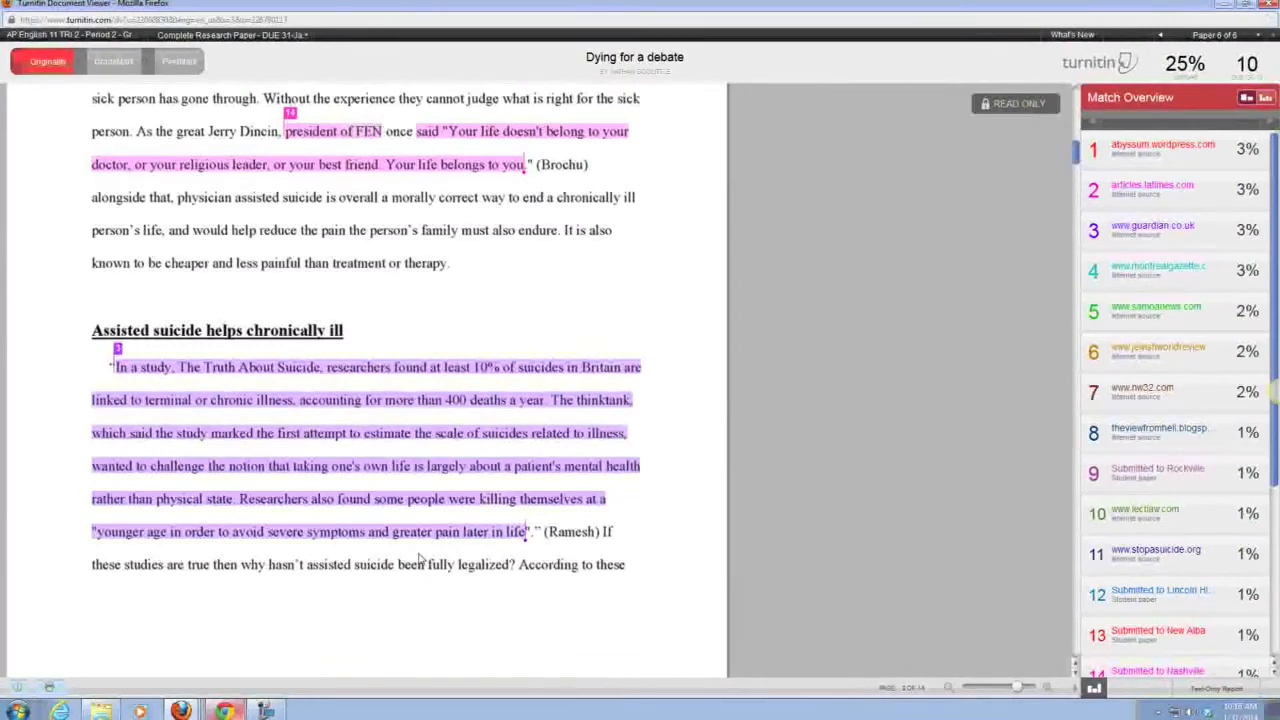
mouse_move(882, 485)
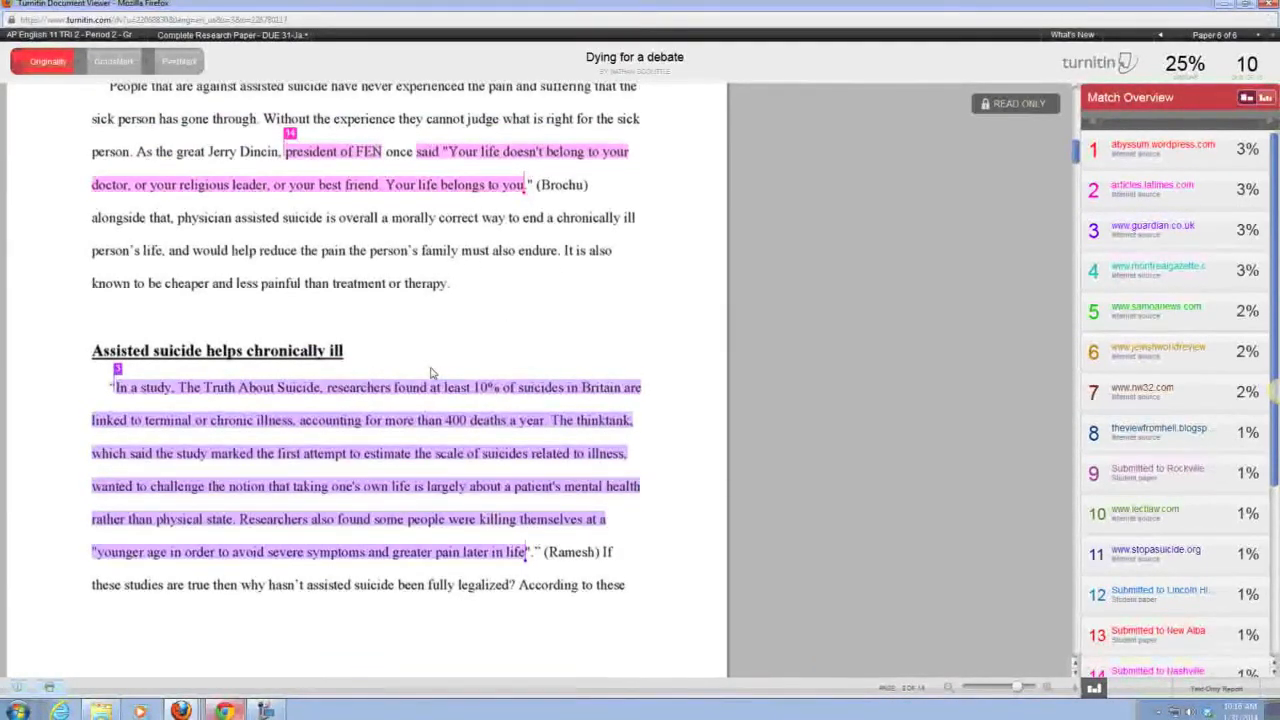
mouse_move(480, 343)
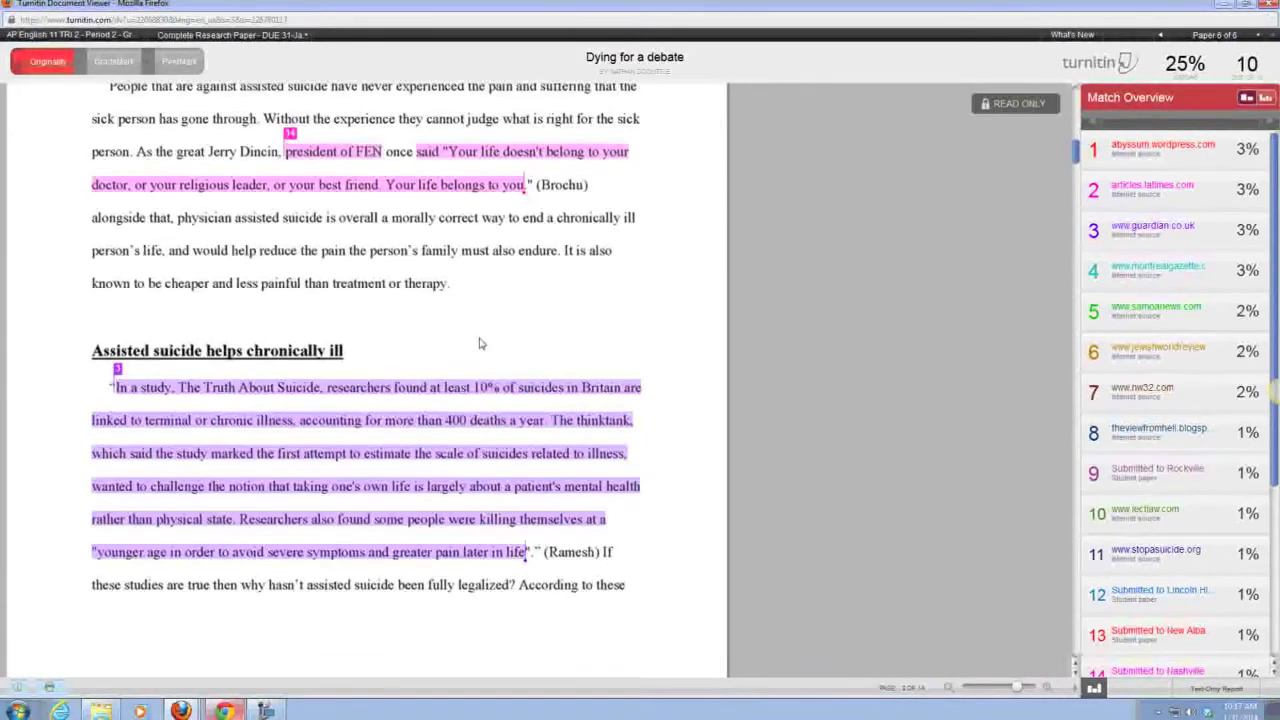
mouse_move(578, 285)
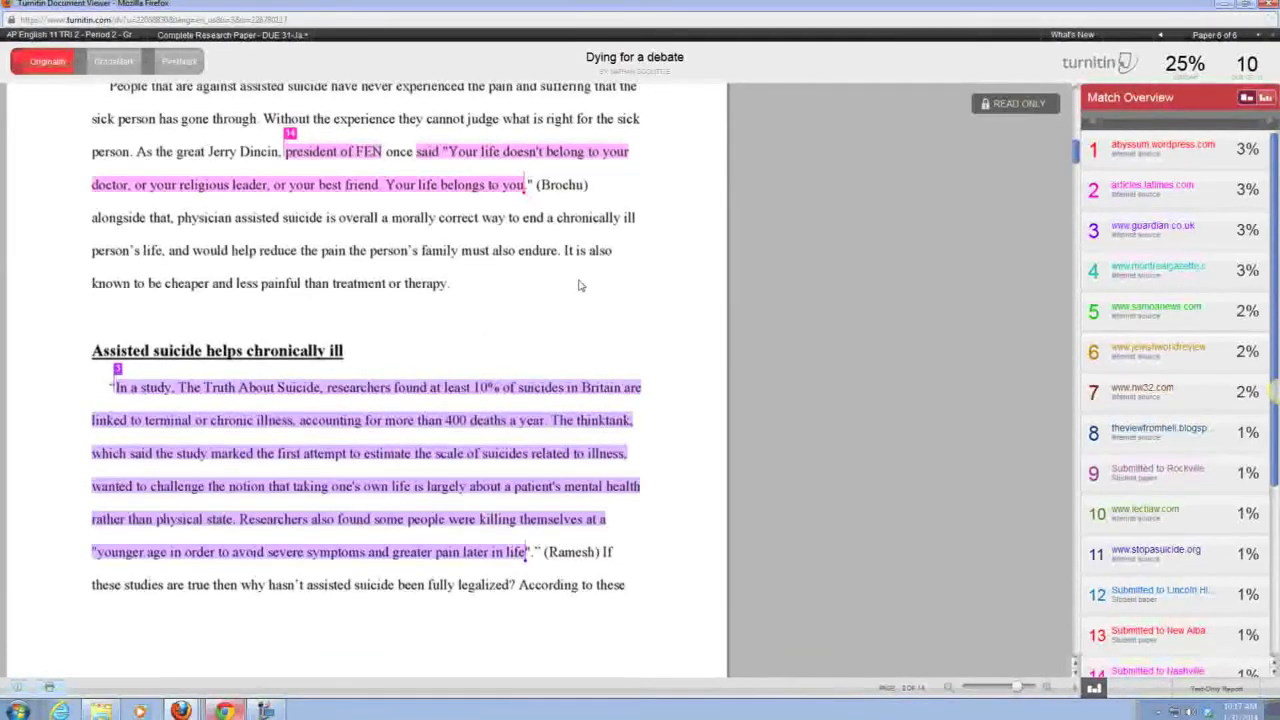
mouse_move(573, 171)
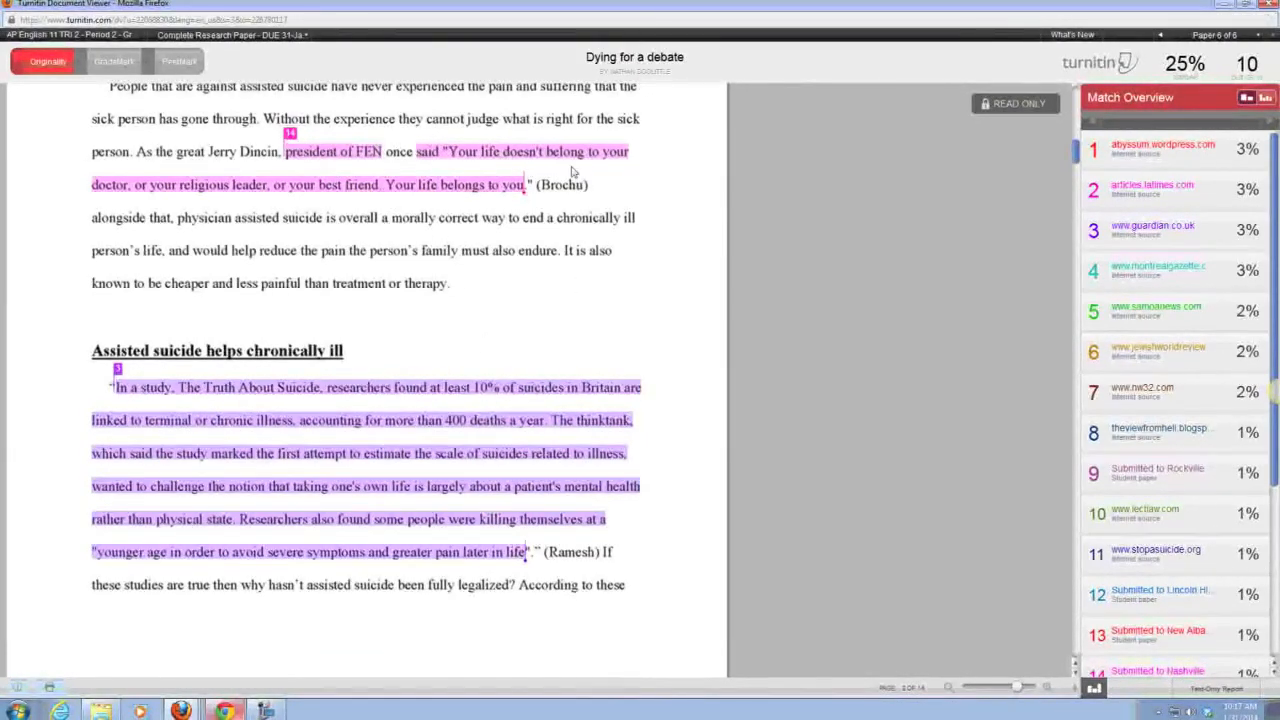
mouse_move(537, 197)
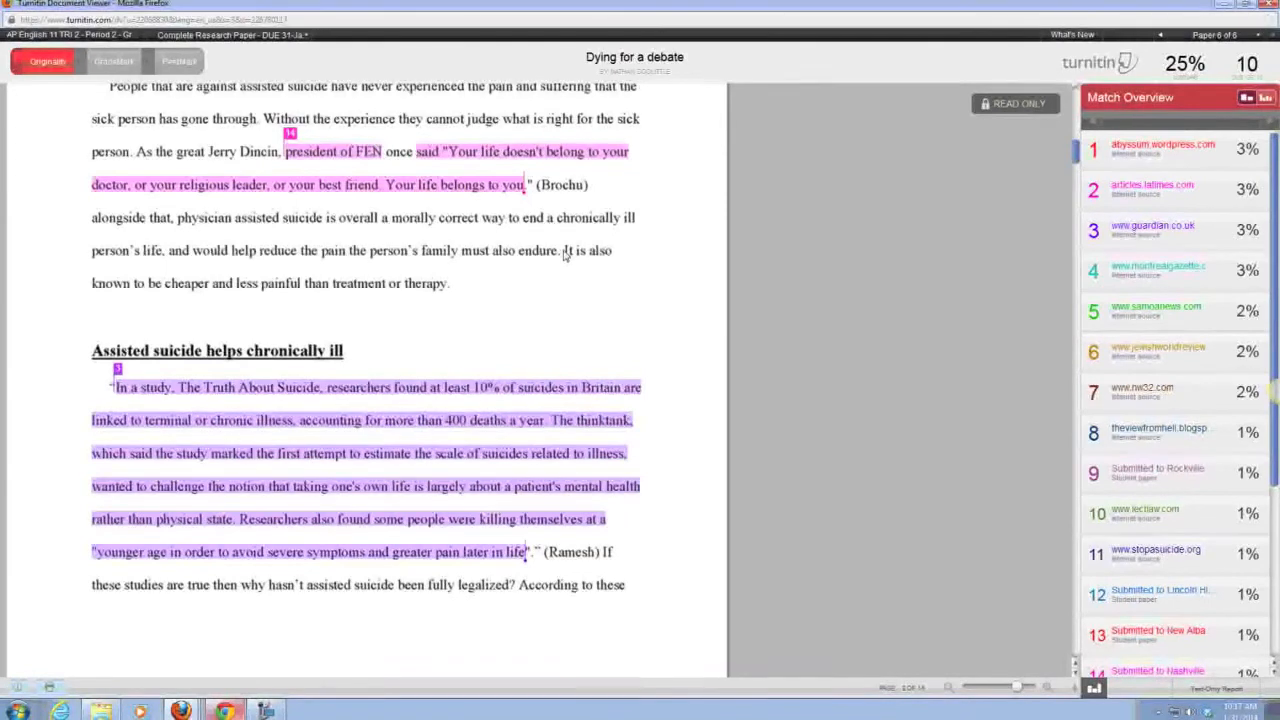
mouse_move(464, 340)
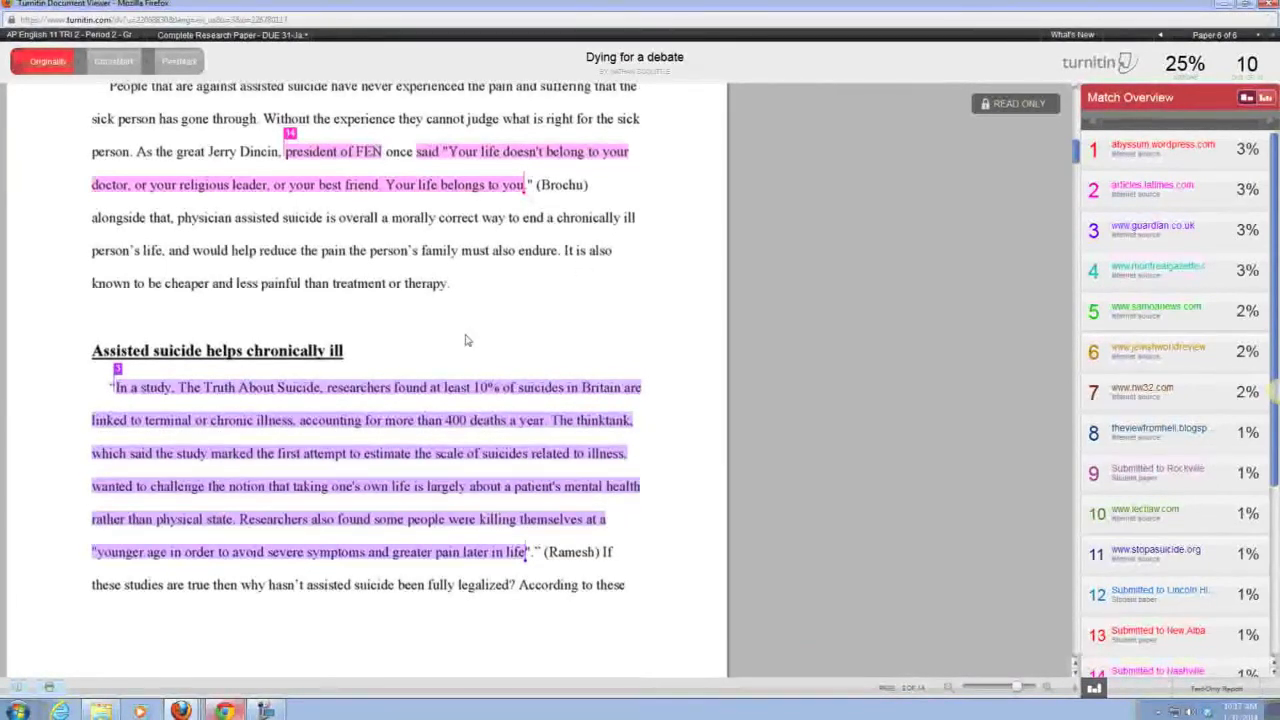